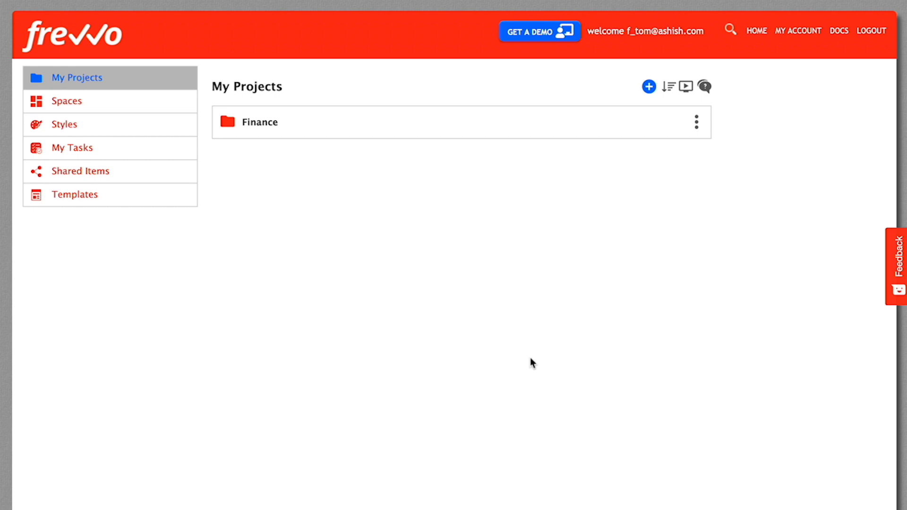
mouse_move(668, 277)
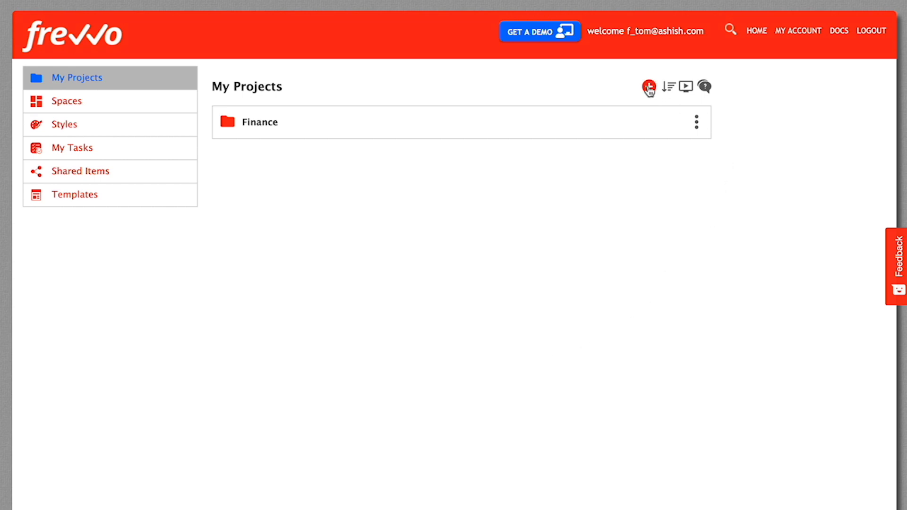
- Create a new form inside a new project named 'Demo Videos' and finish the wizard
click(648, 86)
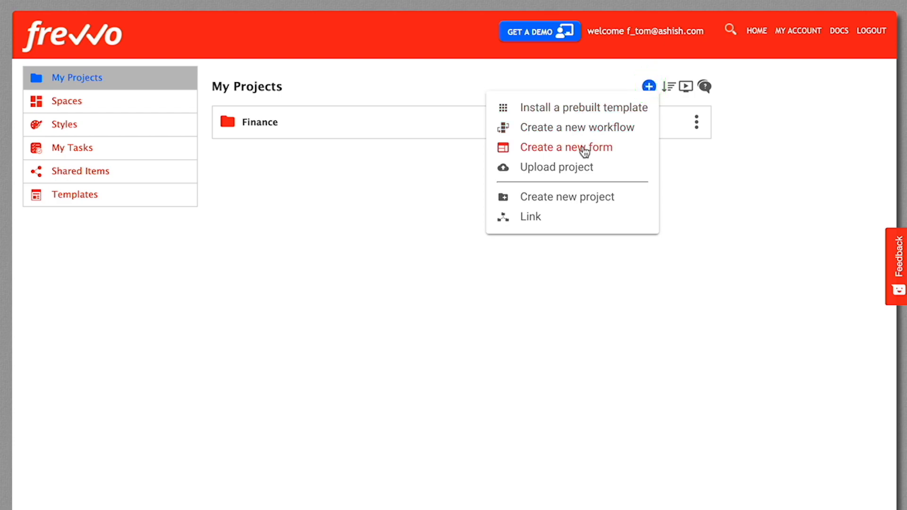
click(565, 146)
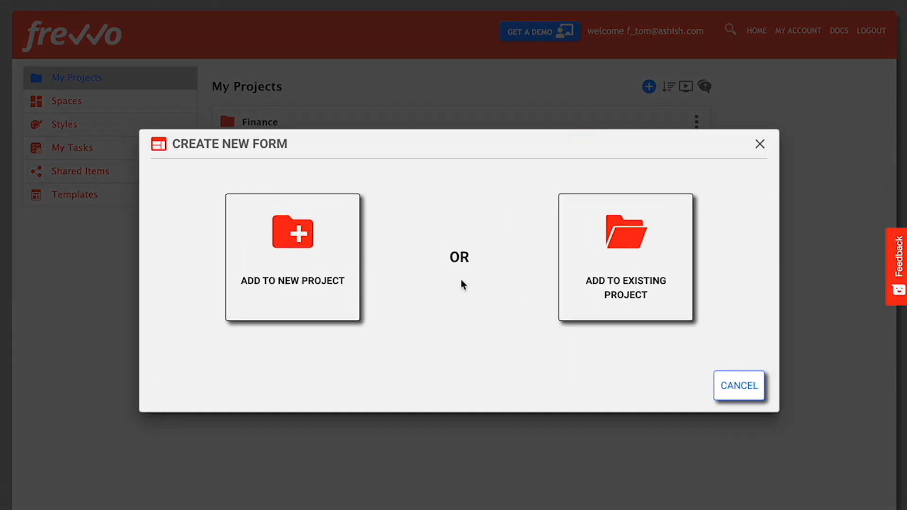
click(293, 257)
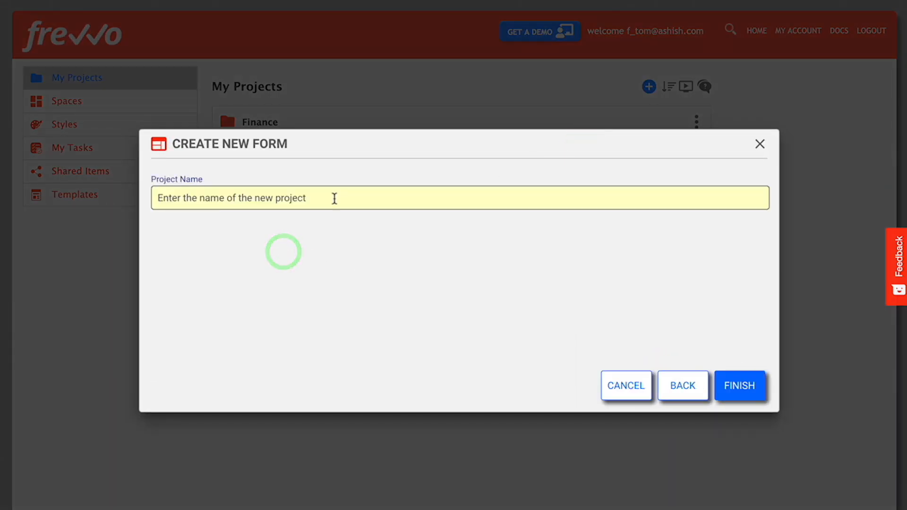
text(Demo Vid)
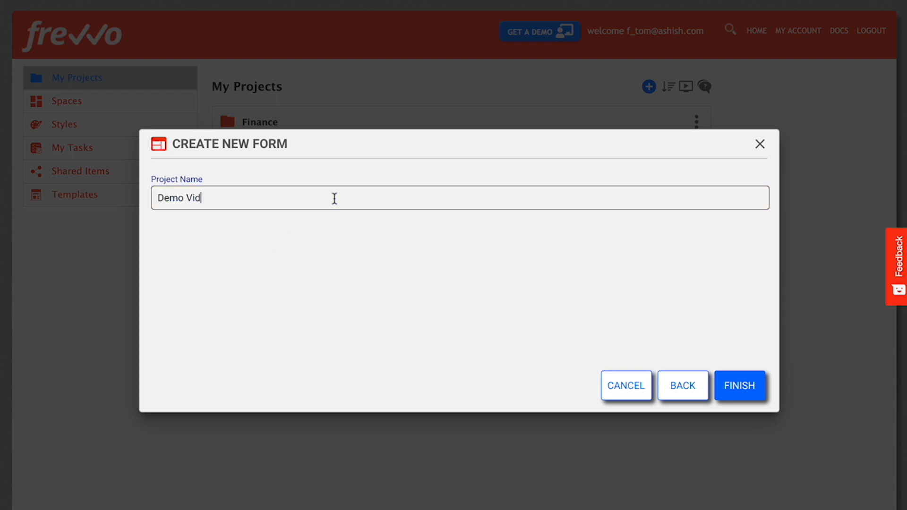
text(eos)
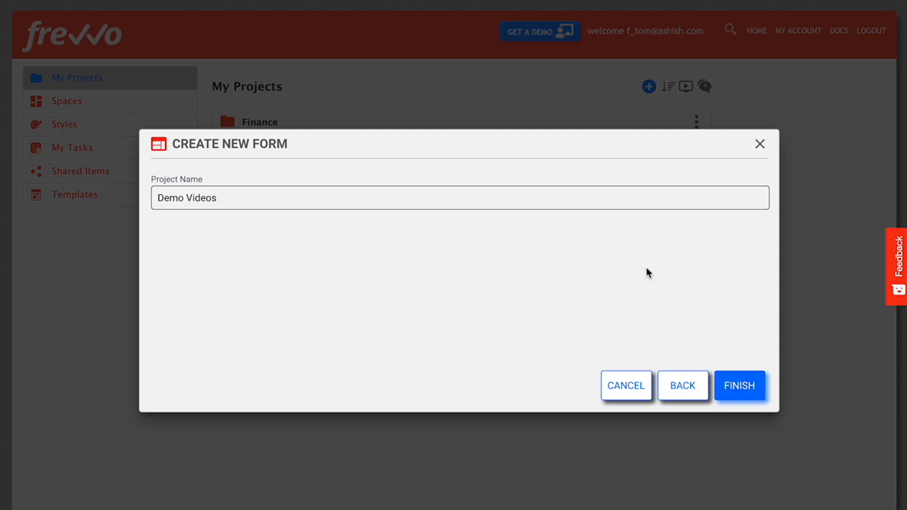
click(740, 386)
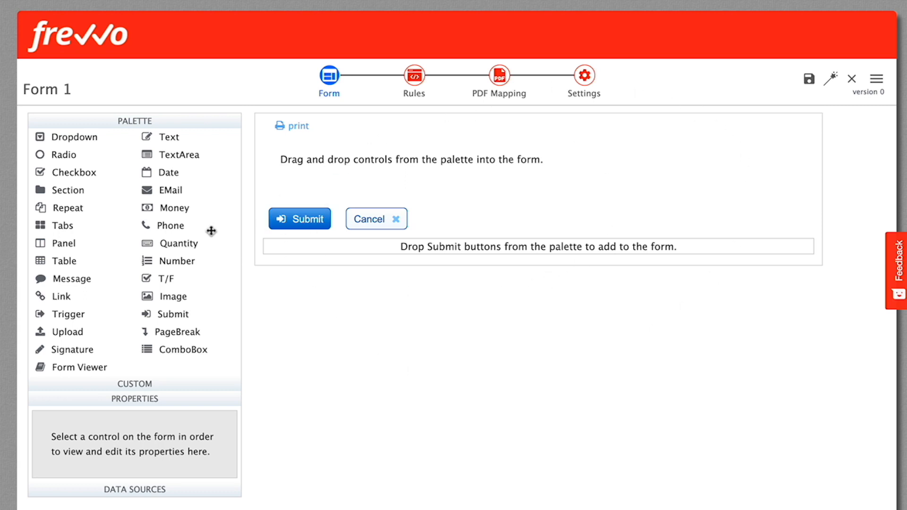
mouse_move(146, 138)
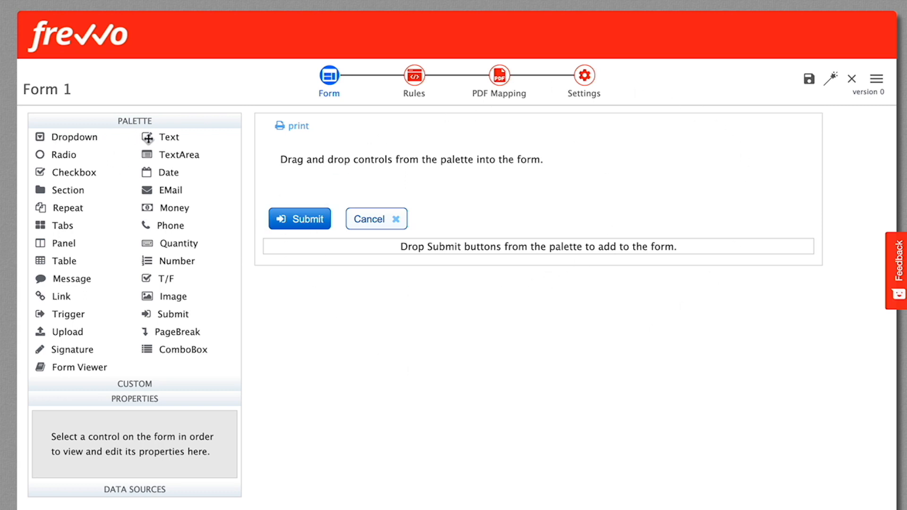
mouse_move(146, 172)
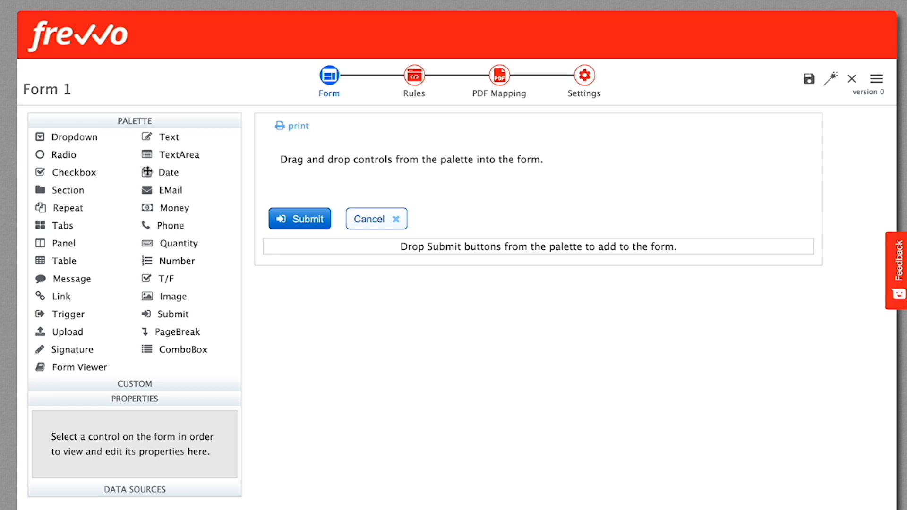
mouse_move(156, 172)
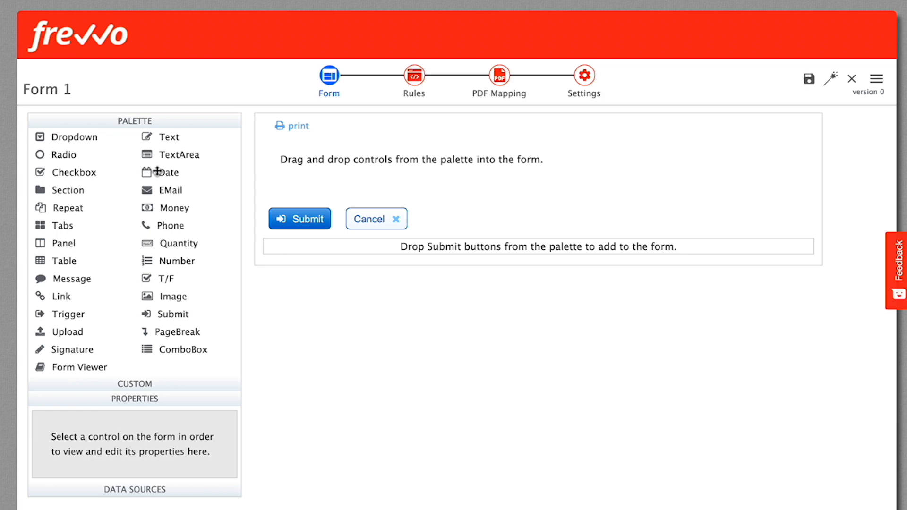
mouse_move(159, 261)
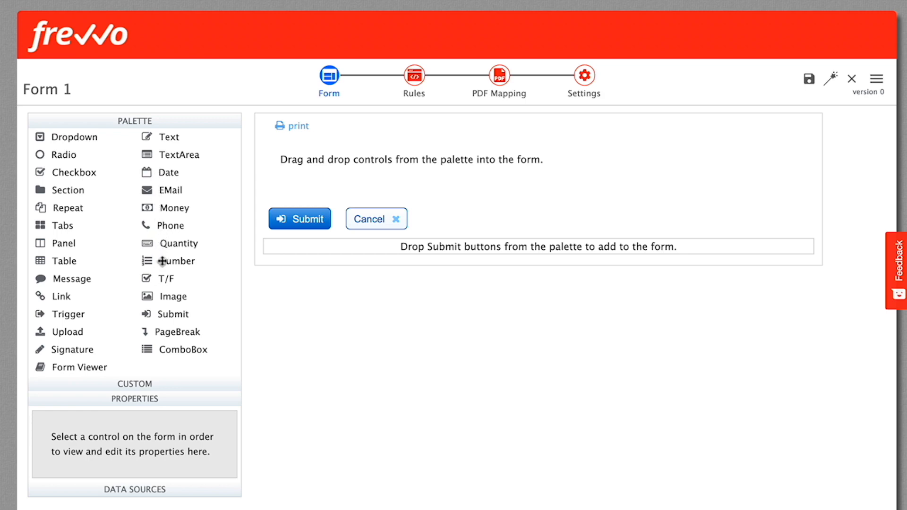
mouse_move(69, 194)
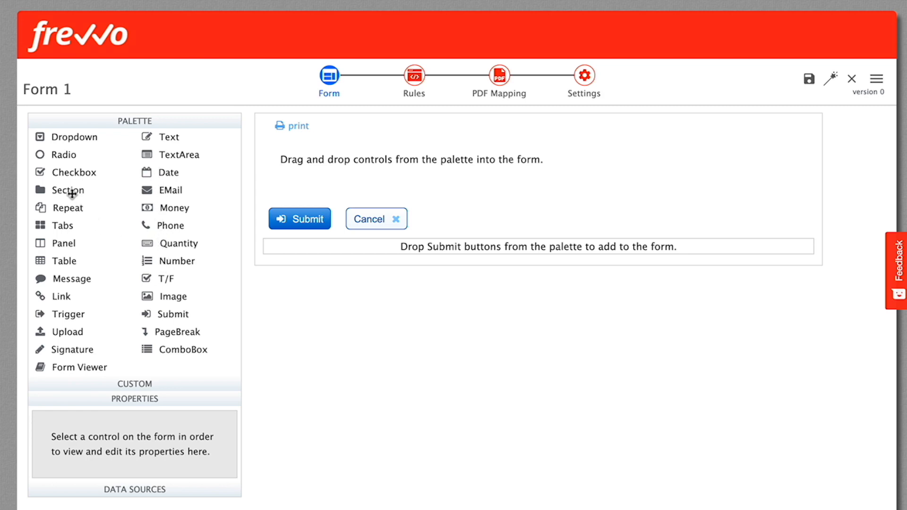
mouse_move(73, 261)
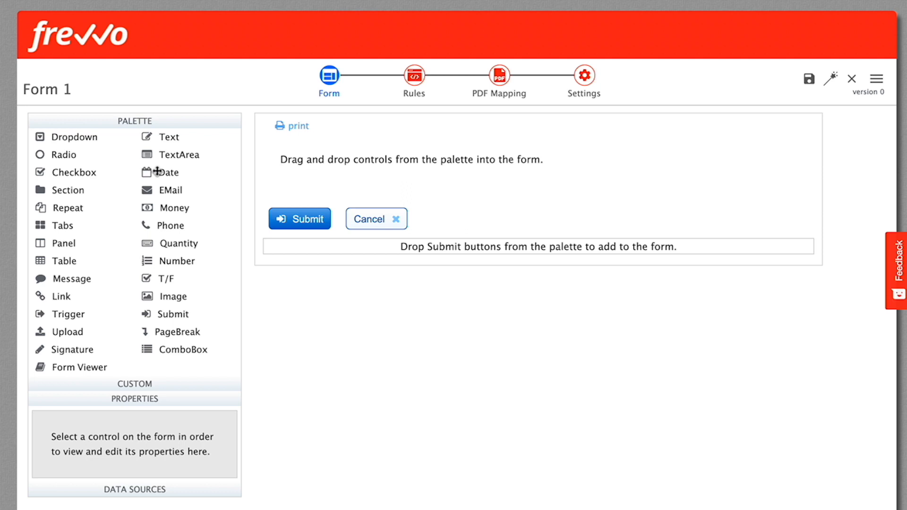
mouse_move(147, 129)
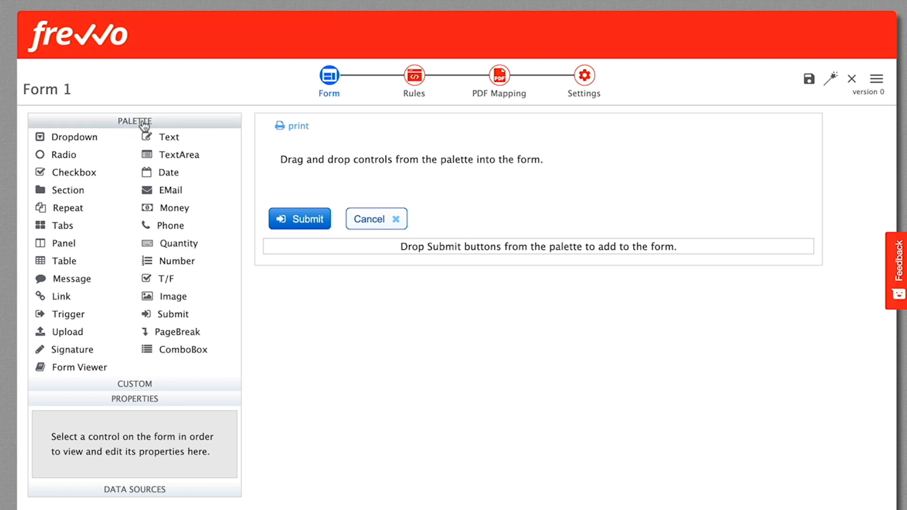
- Expand and collapse the Custom, Properties and Data Sources panels, then start renaming Form 1
click(138, 141)
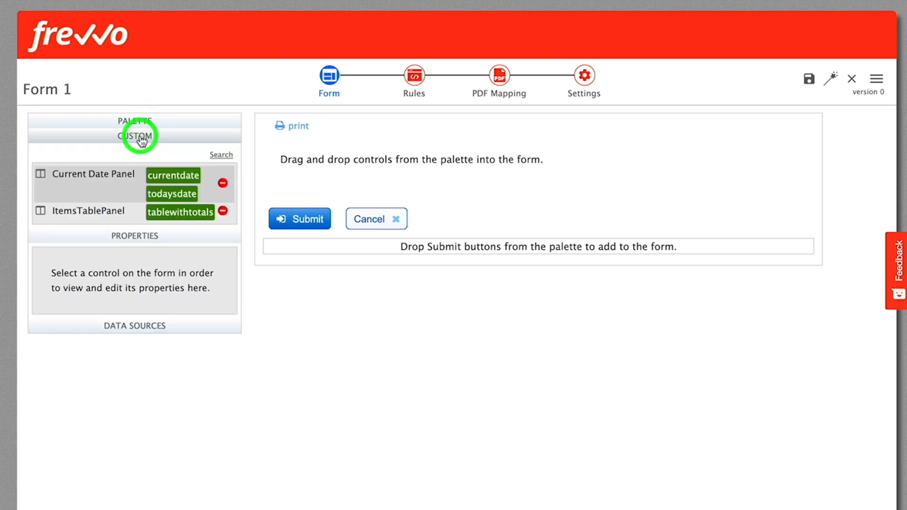
mouse_move(151, 168)
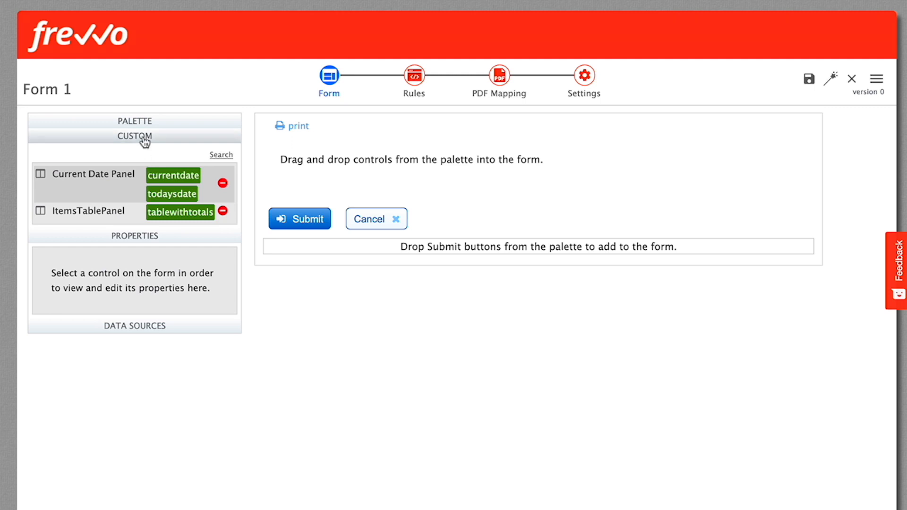
click(134, 137)
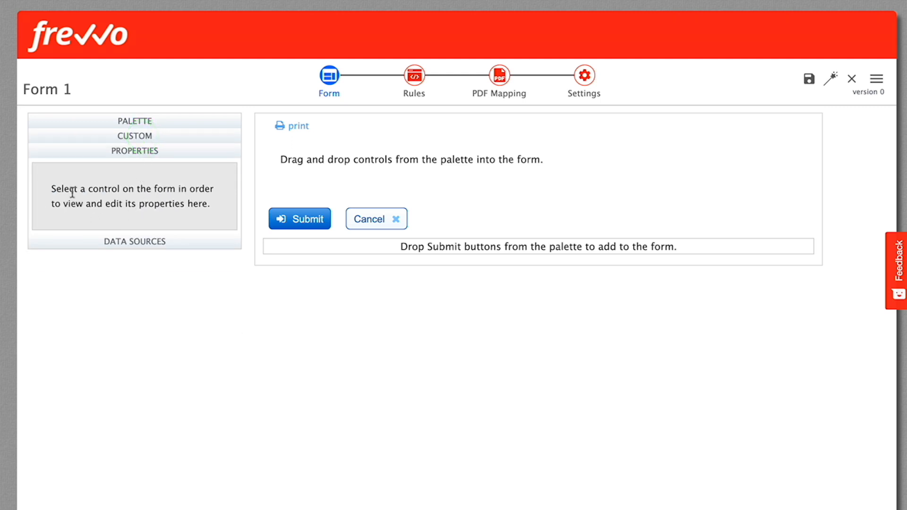
click(135, 150)
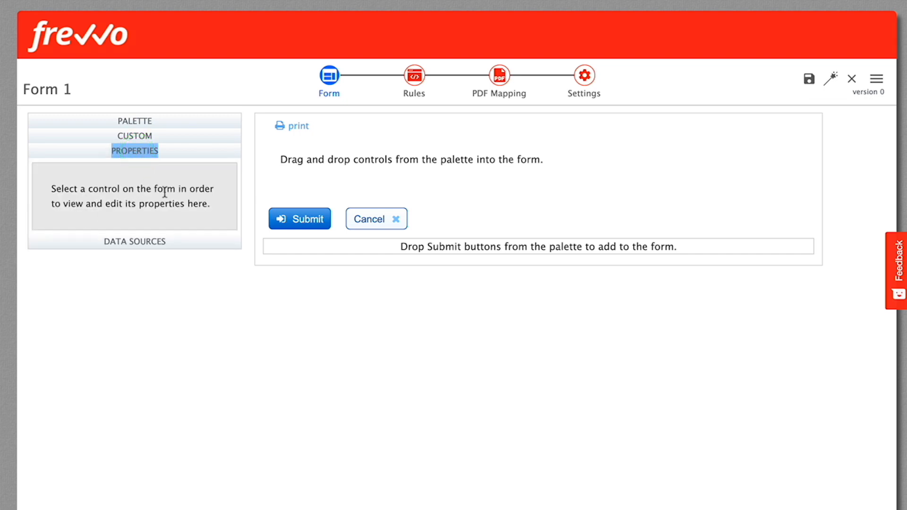
click(135, 242)
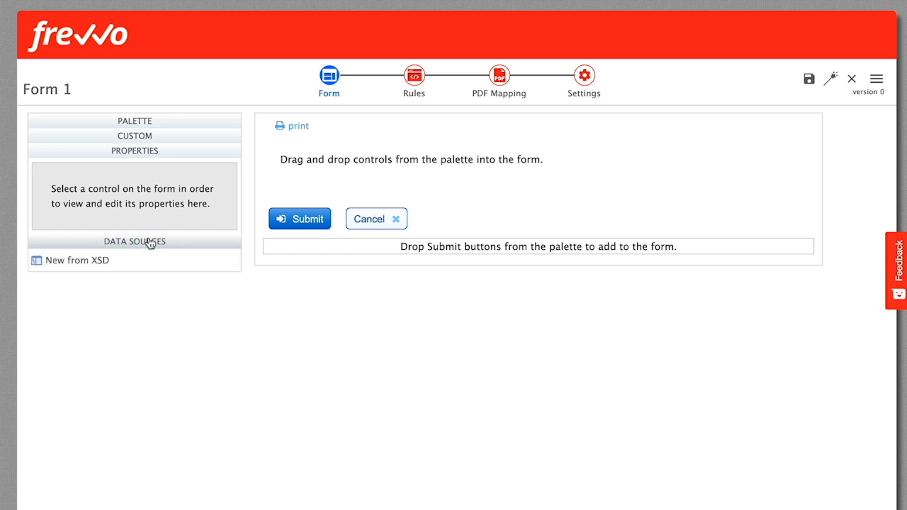
click(150, 244)
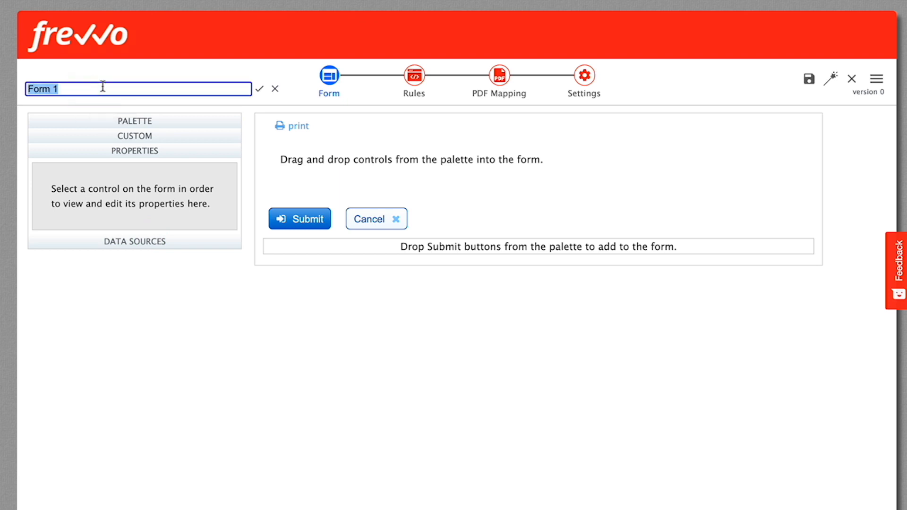
- Name the form Client Information and add a section labeled Client Information
text(Client Inform)
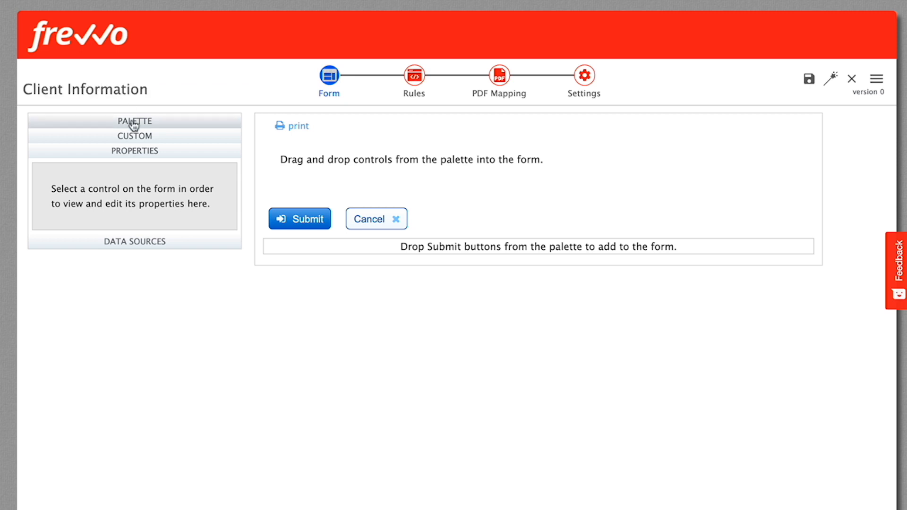
click(134, 121)
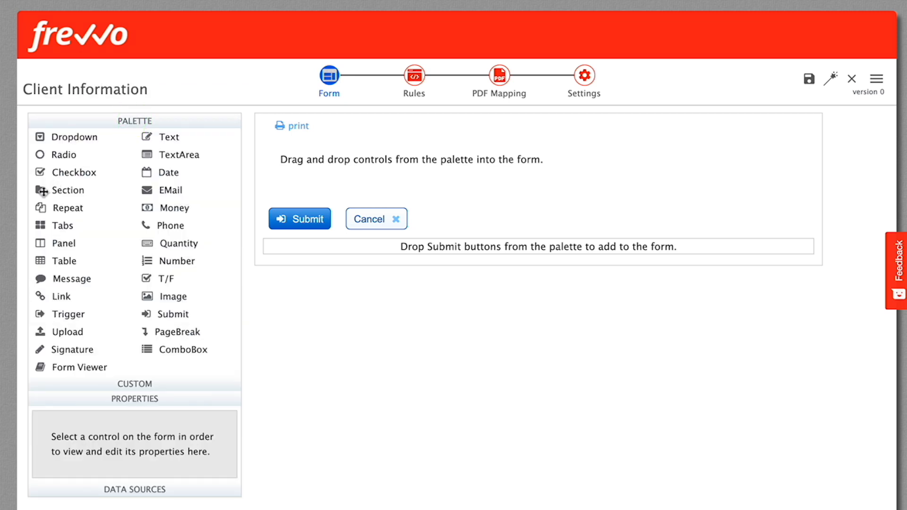
drag(67, 190, 314, 159)
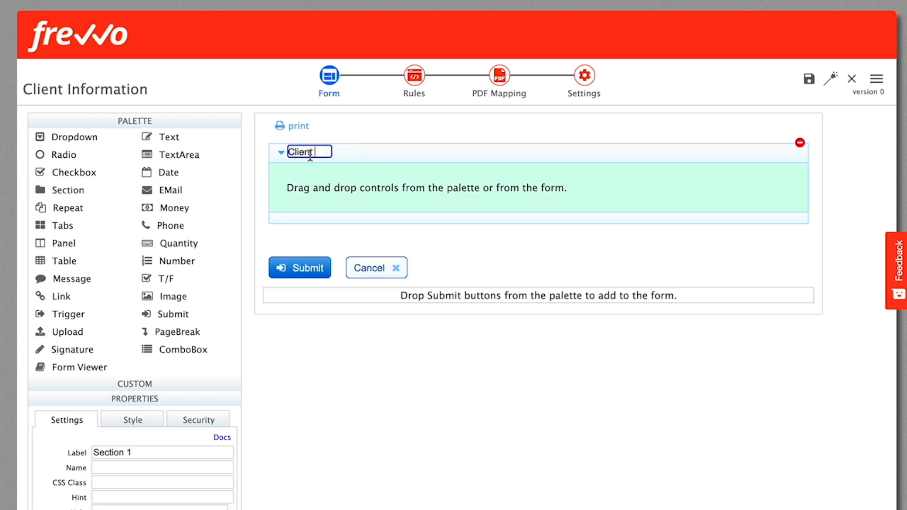
text(Client Information)
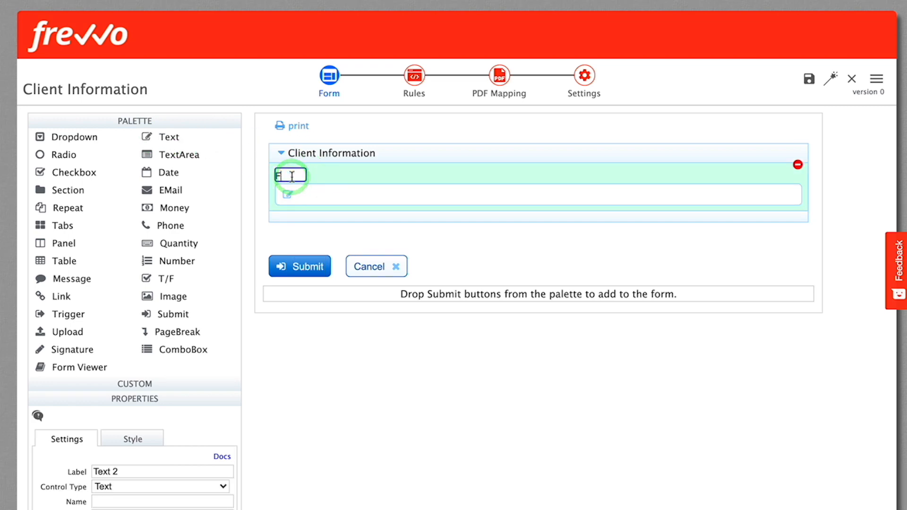
- Label the field First Name, make it required and set its width to 6 columns
text(First Name)
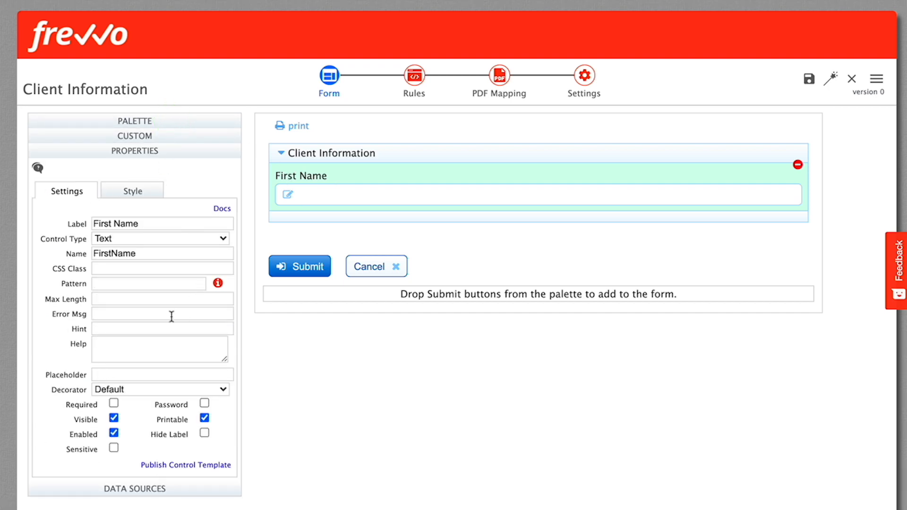
click(114, 403)
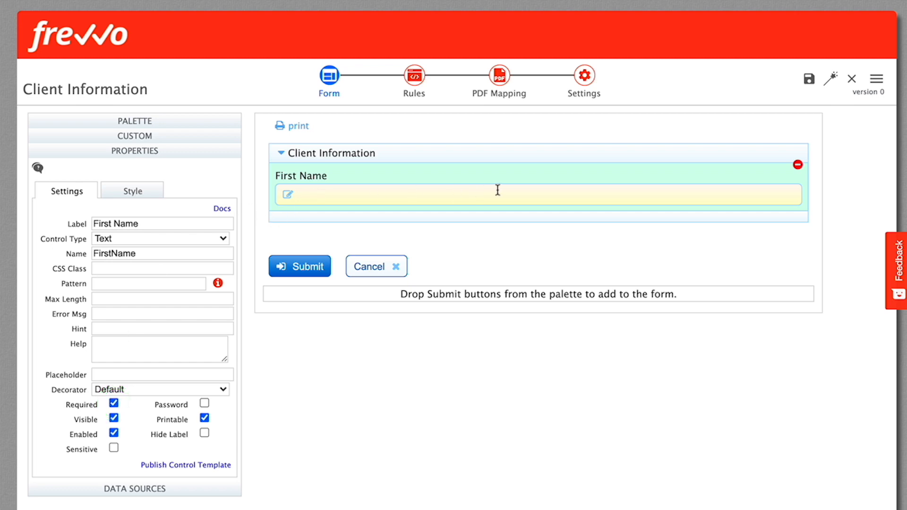
mouse_move(500, 189)
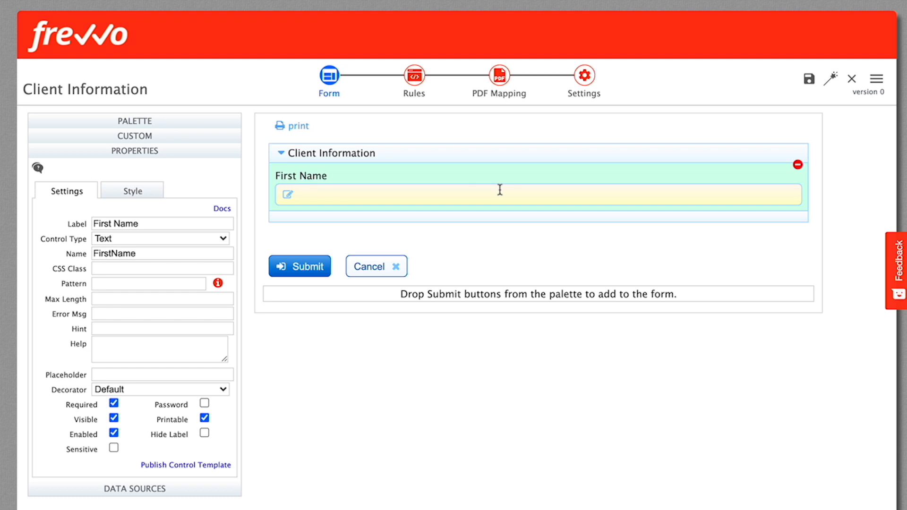
click(133, 191)
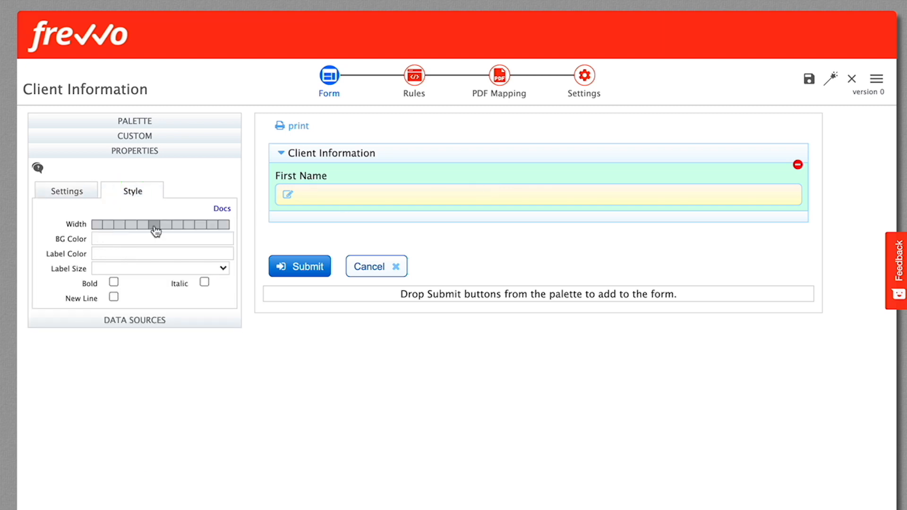
click(155, 225)
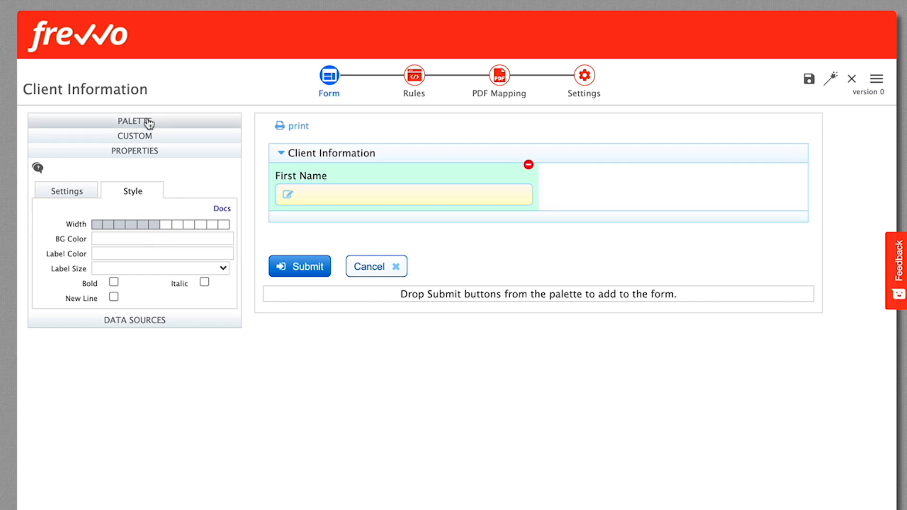
click(140, 122)
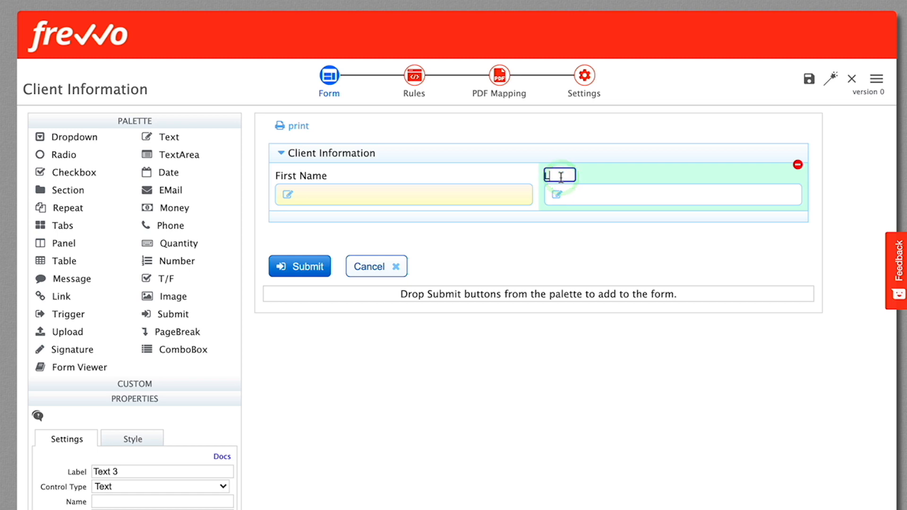
- Label the second field Last Name and add an Email field in a new row below
text(t Name)
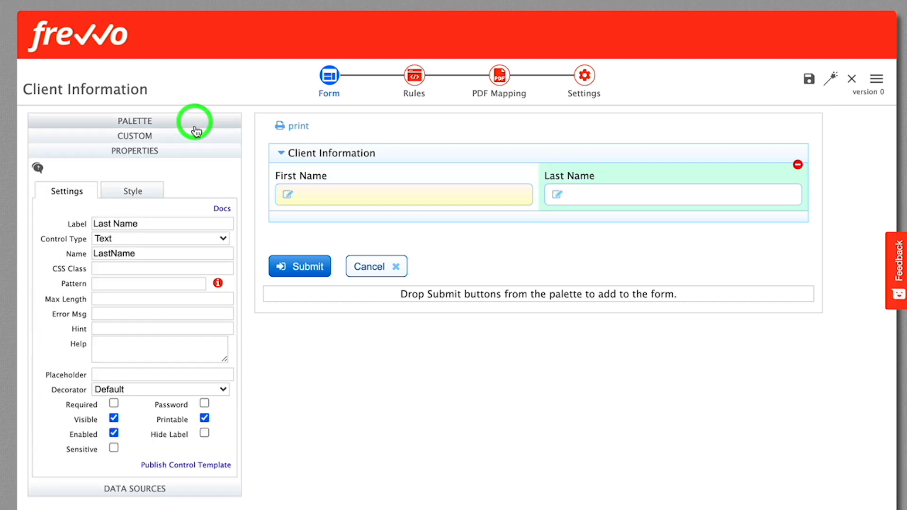
click(113, 404)
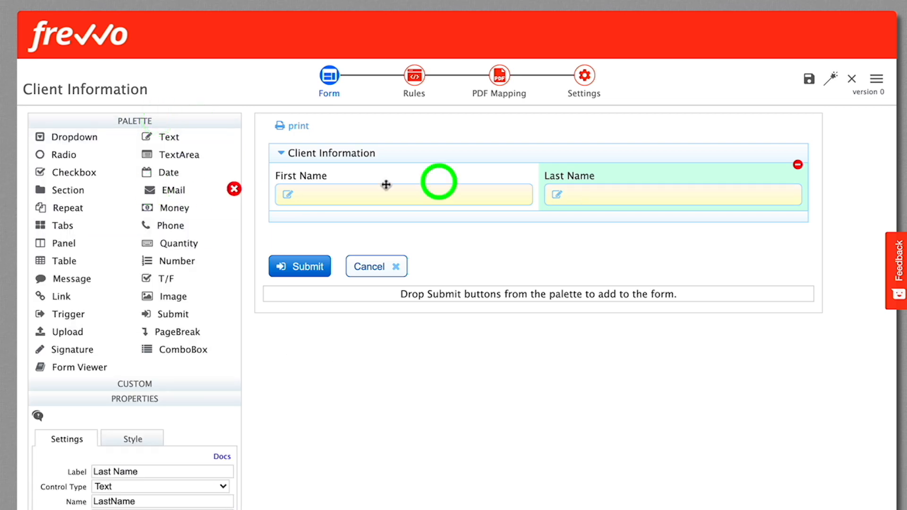
drag(167, 190, 403, 232)
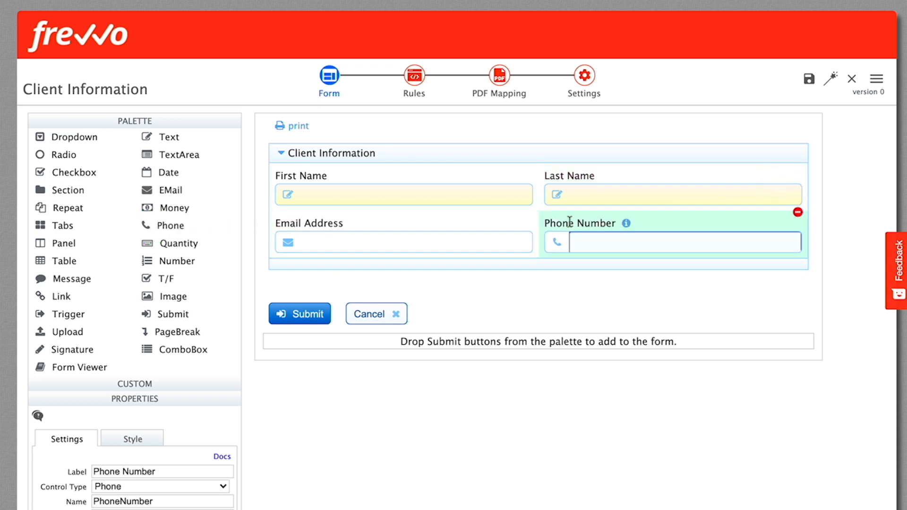
mouse_move(150, 175)
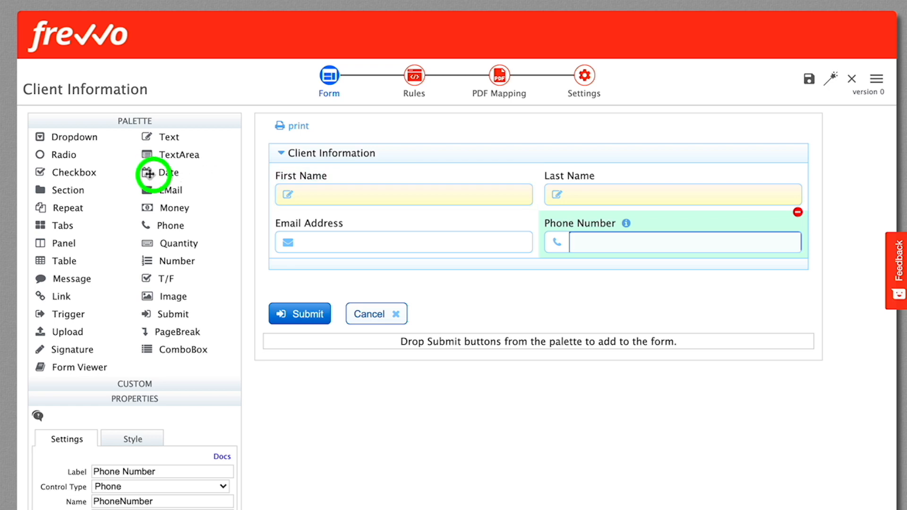
- Add a Date control above the Client Information section
drag(153, 172, 413, 172)
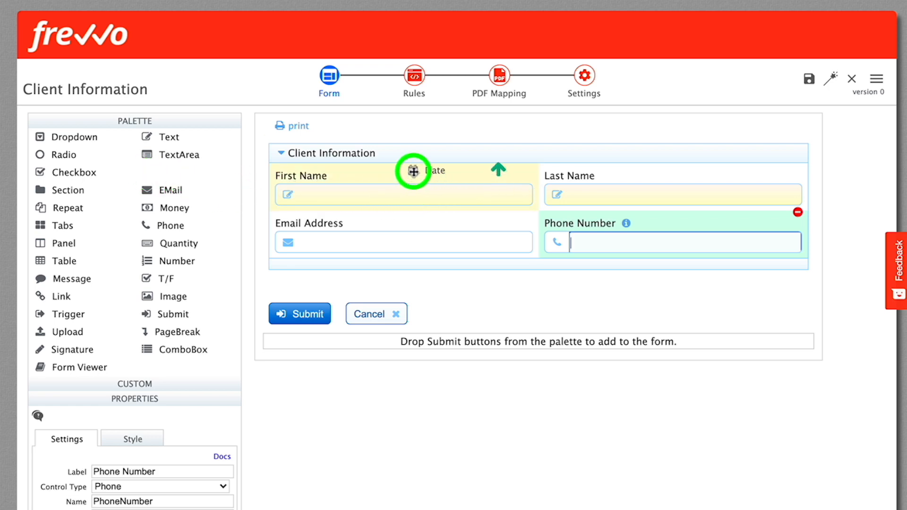
drag(413, 172, 396, 196)
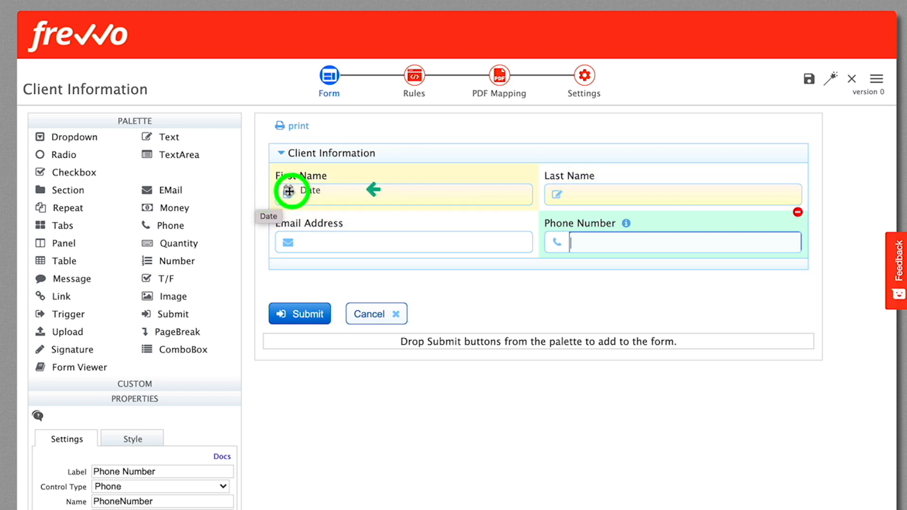
drag(292, 191, 442, 265)
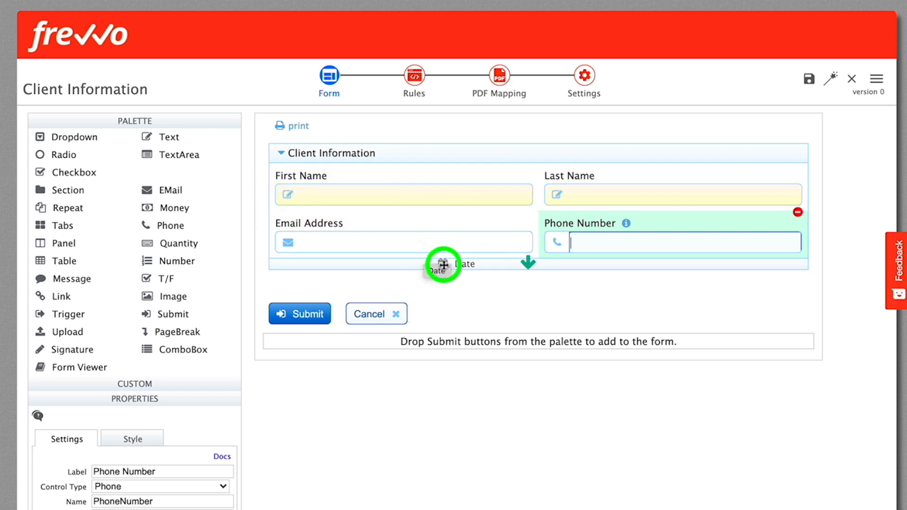
drag(443, 265, 397, 151)
text(Today's Date)
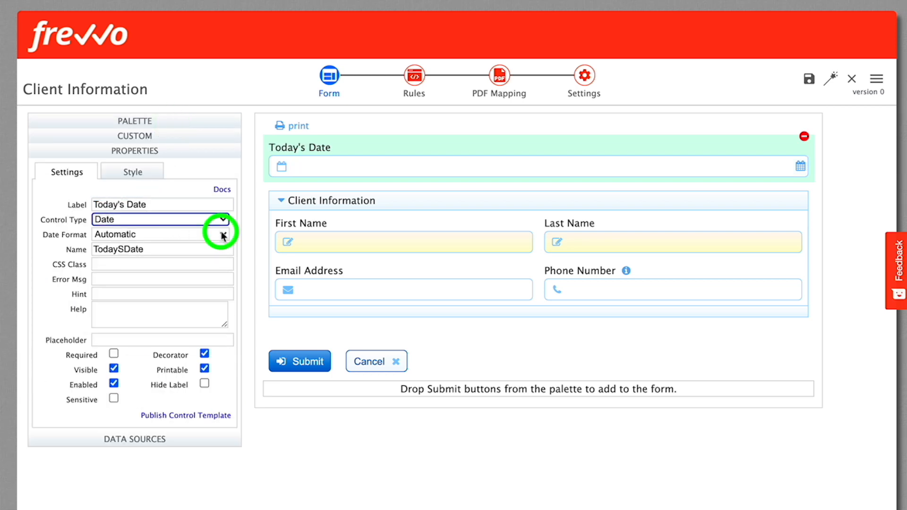
- Keep the automatic date format, confirm the Date picker type and narrow the Today's Date field
click(223, 234)
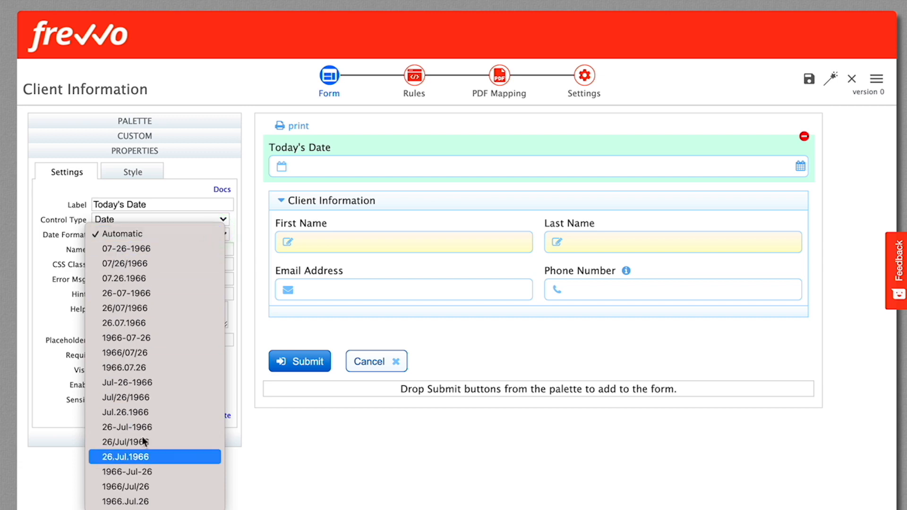
click(127, 235)
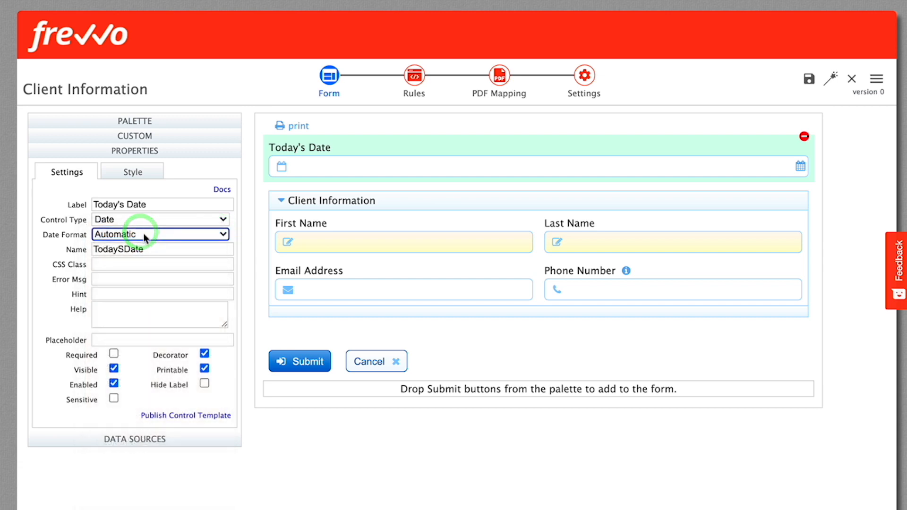
click(161, 219)
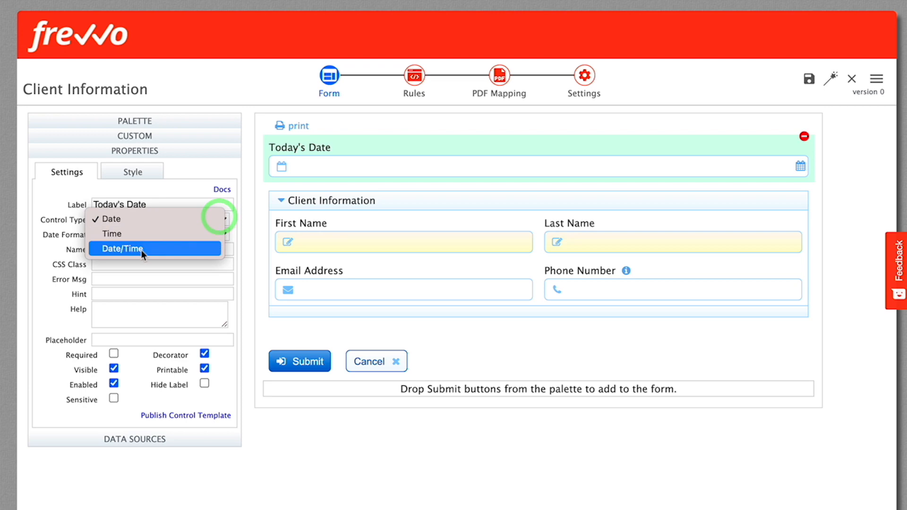
click(123, 249)
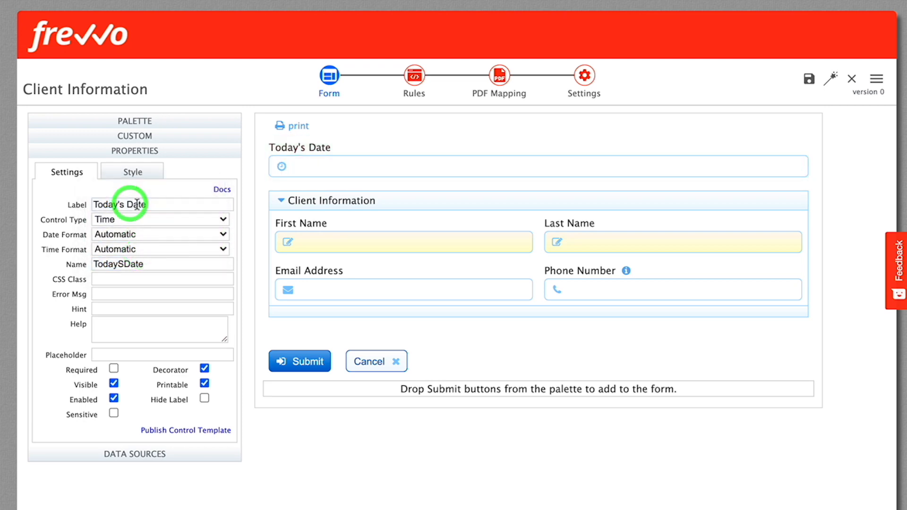
click(159, 219)
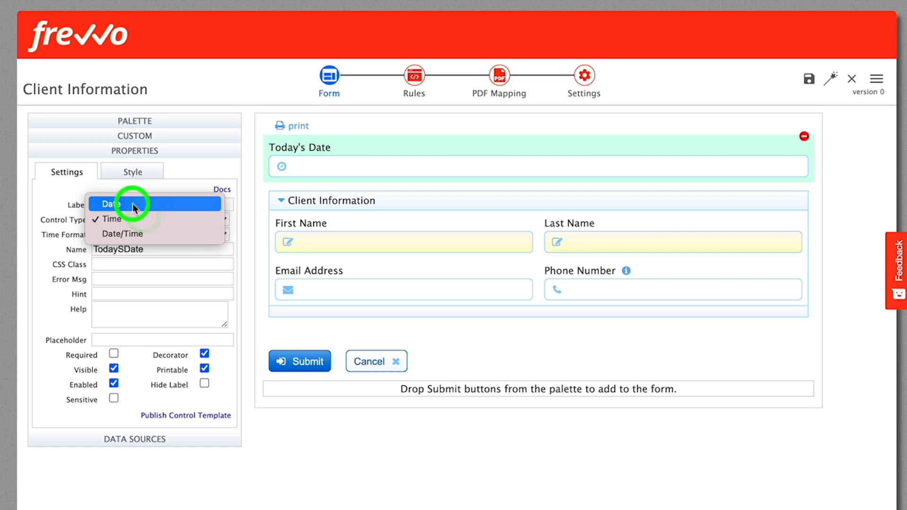
click(112, 203)
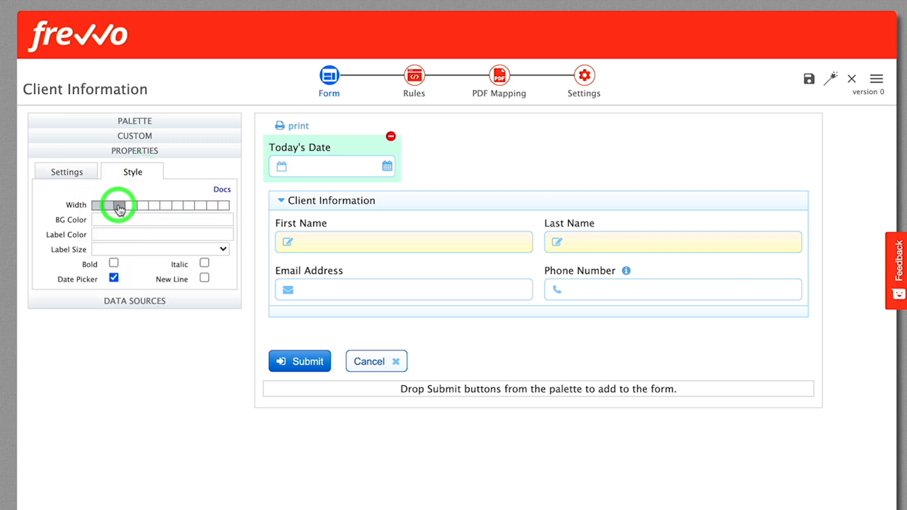
click(66, 172)
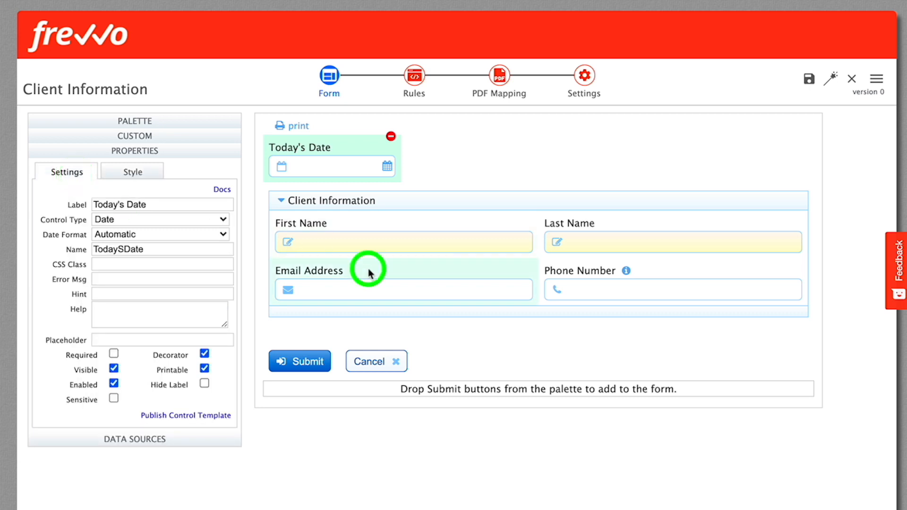
- Give Email Address the error 'You must enter a valid email address', hint and placeholder text, and preview its help
click(370, 273)
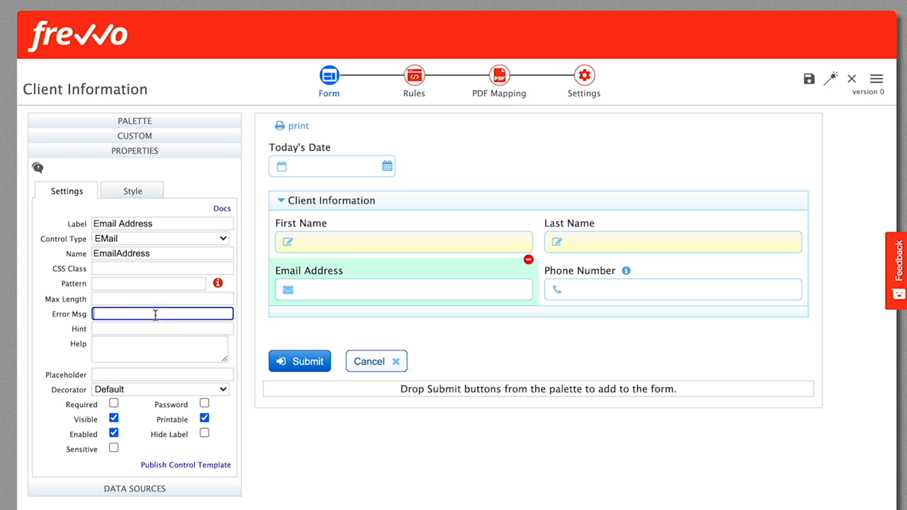
text(You must ent)
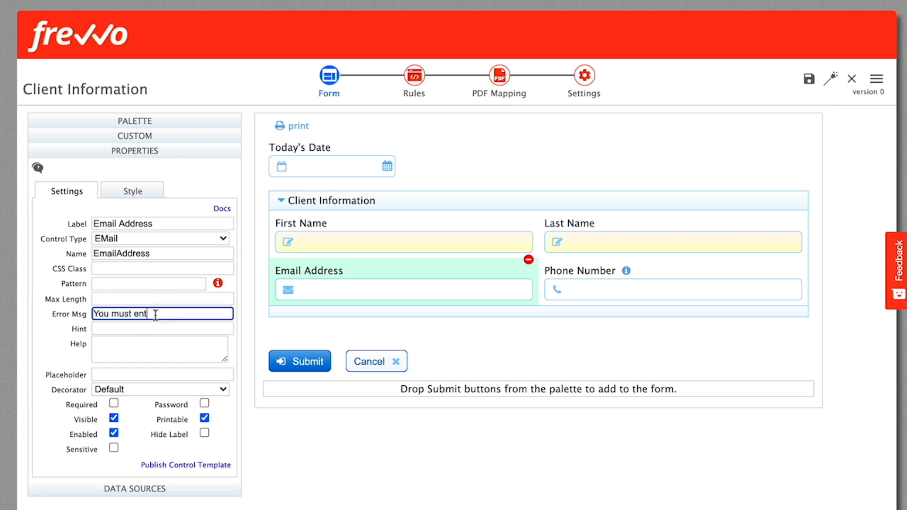
text(er a valid email add)
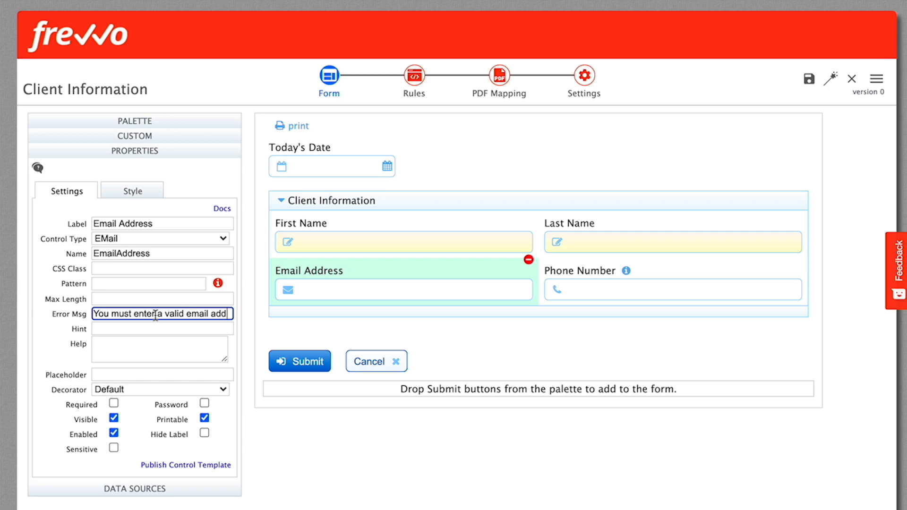
click(163, 329)
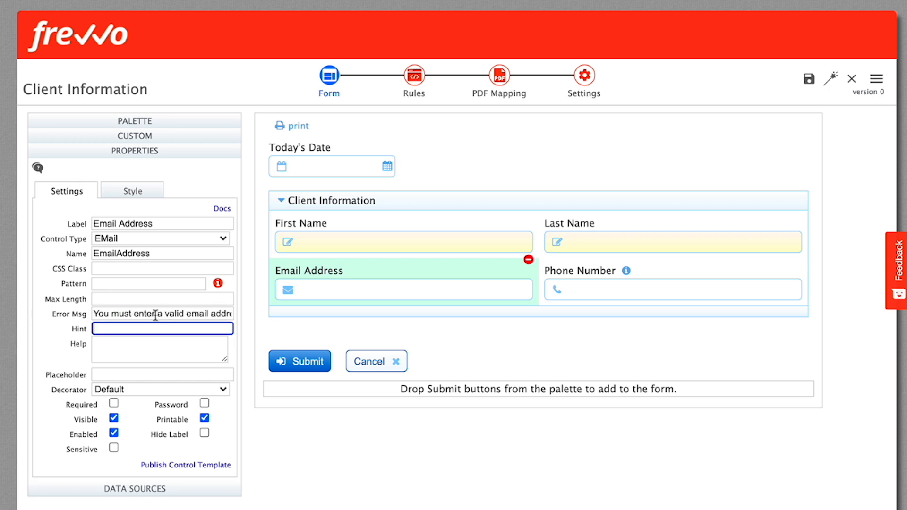
text(Enter a valid email address)
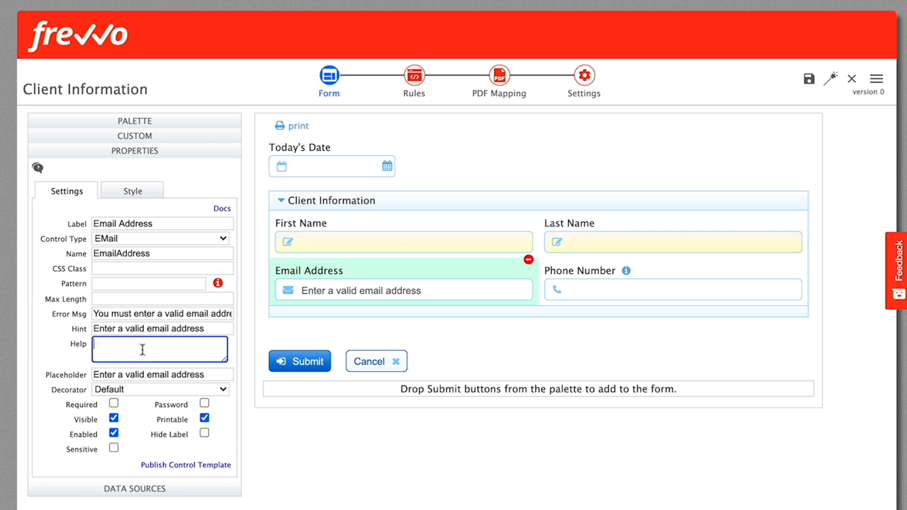
text(Email address)
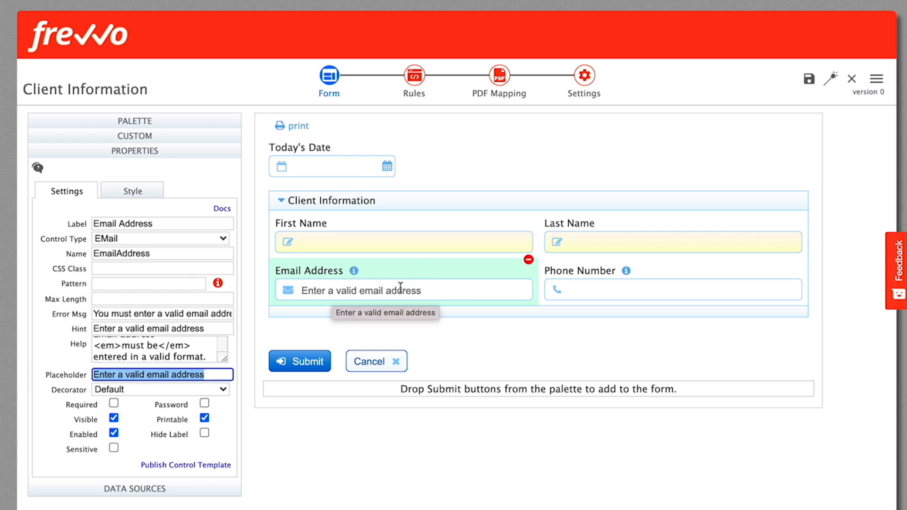
click(354, 271)
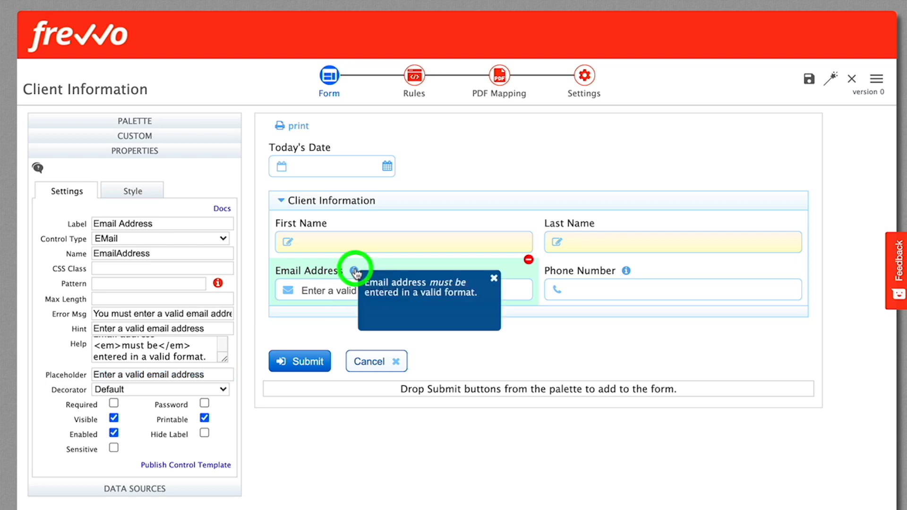
mouse_move(356, 272)
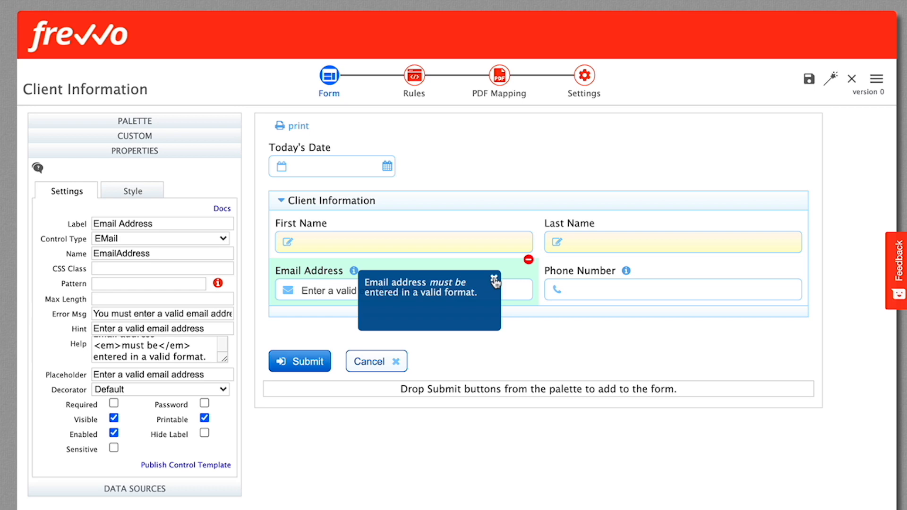
mouse_move(584, 75)
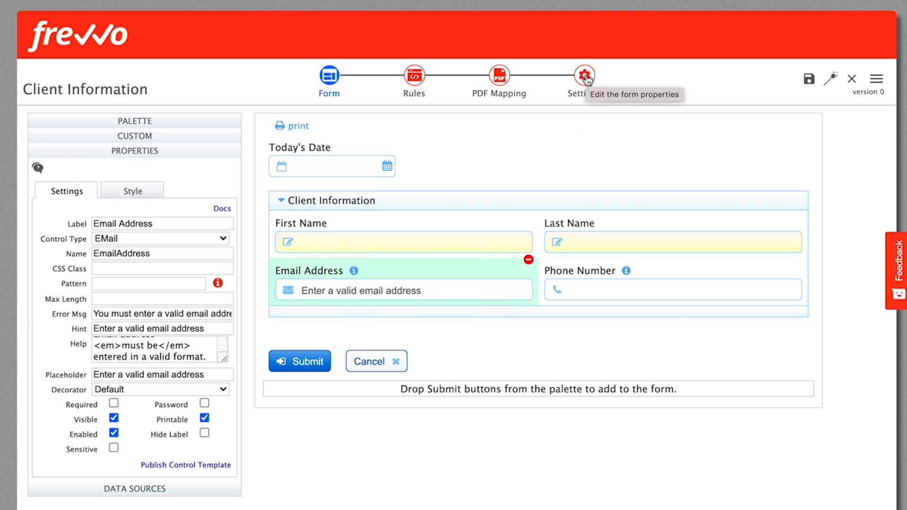
- Set the form's Display Message action to 'Thank you {FirstName} {LastName} for your submission.'
click(584, 76)
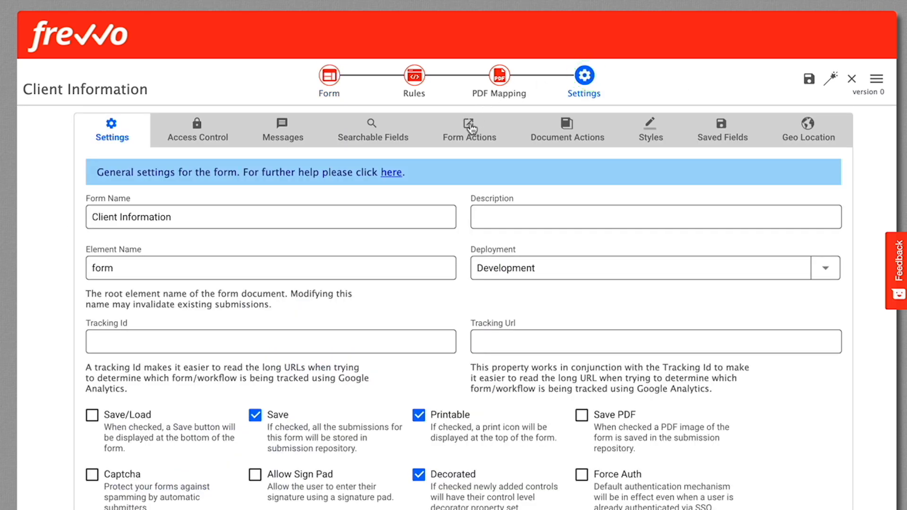
click(469, 127)
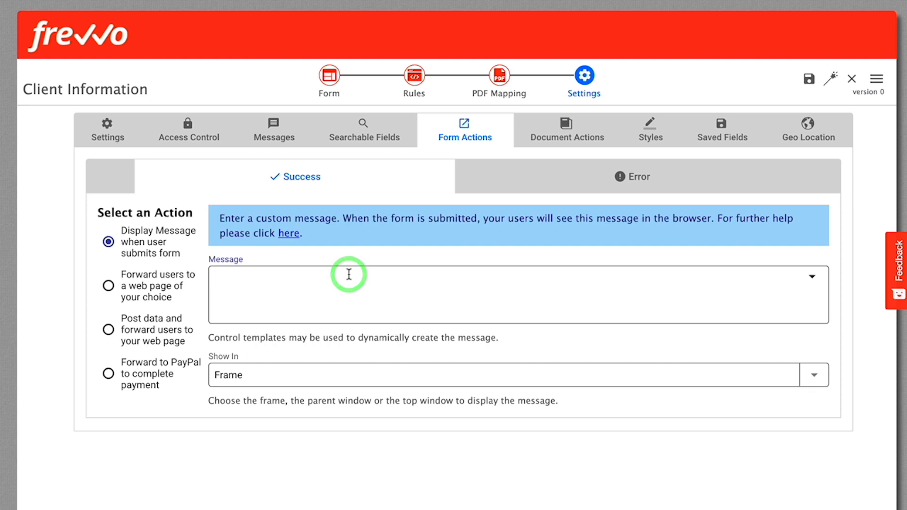
text(Thank you)
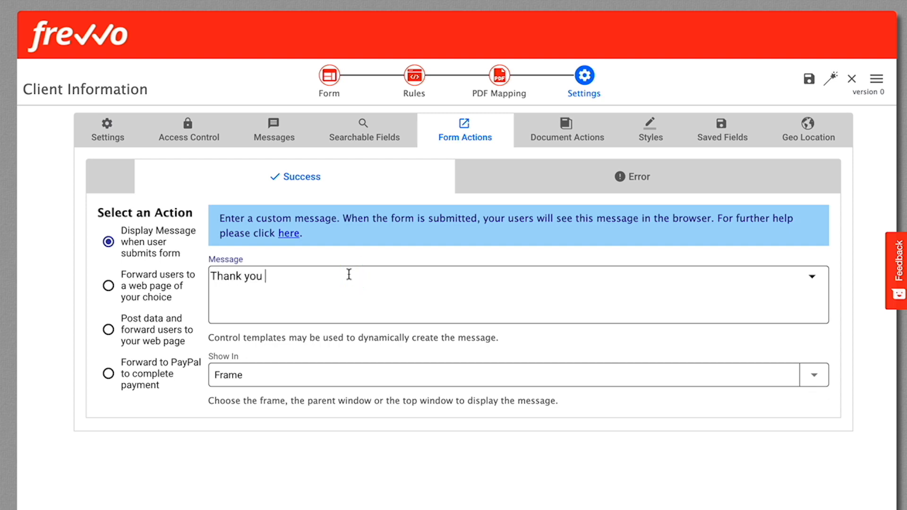
text({firstName)
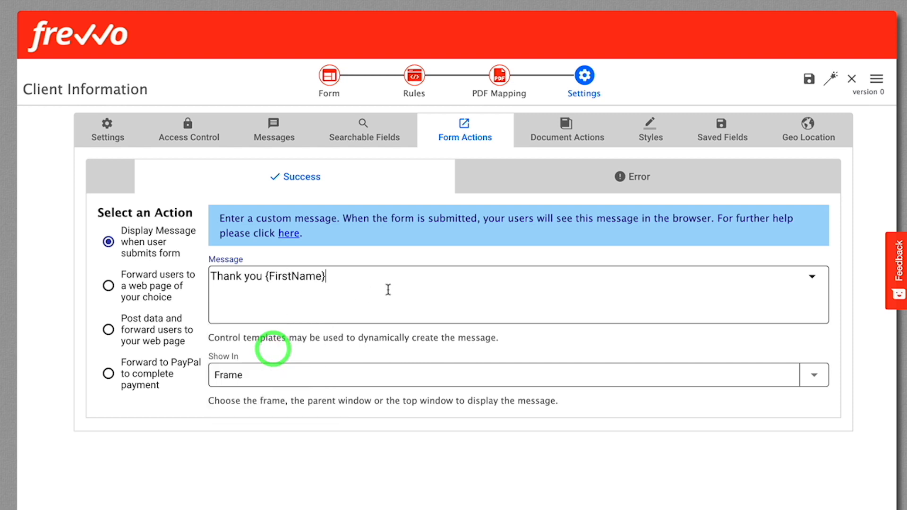
text({Last)
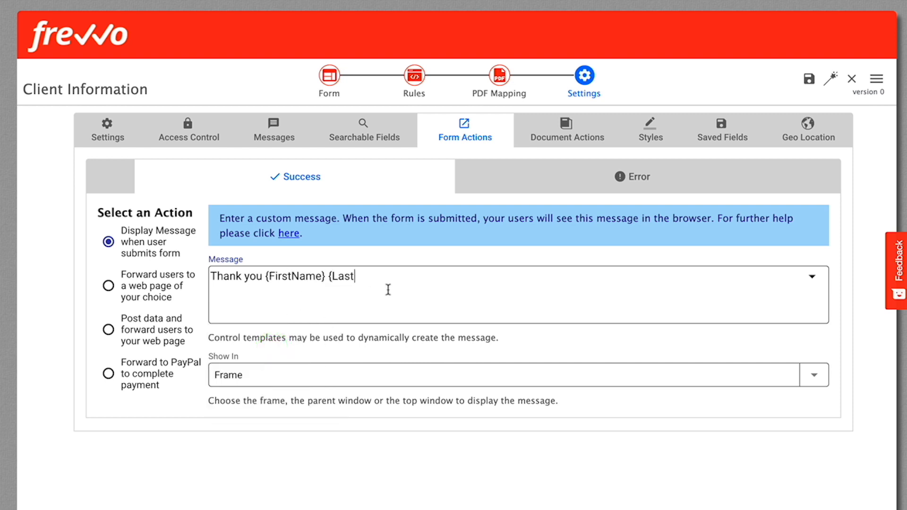
text(Name} for)
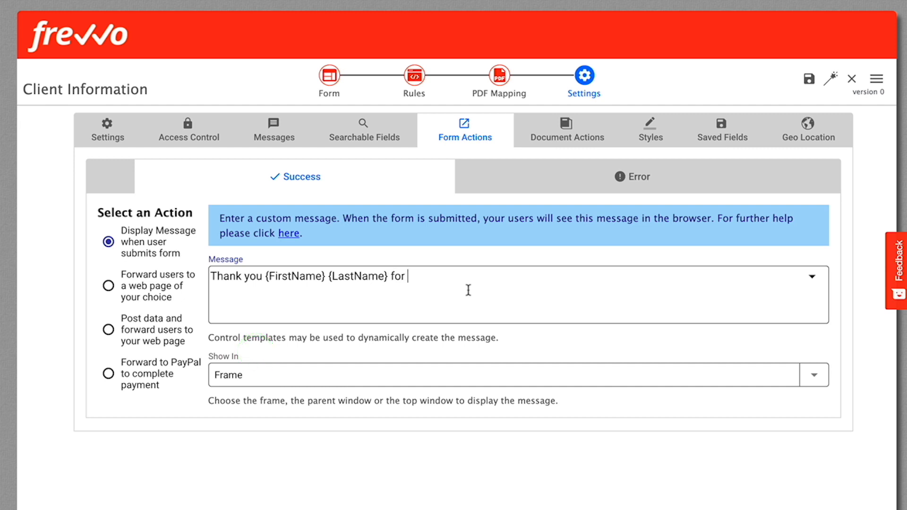
text(your submission.)
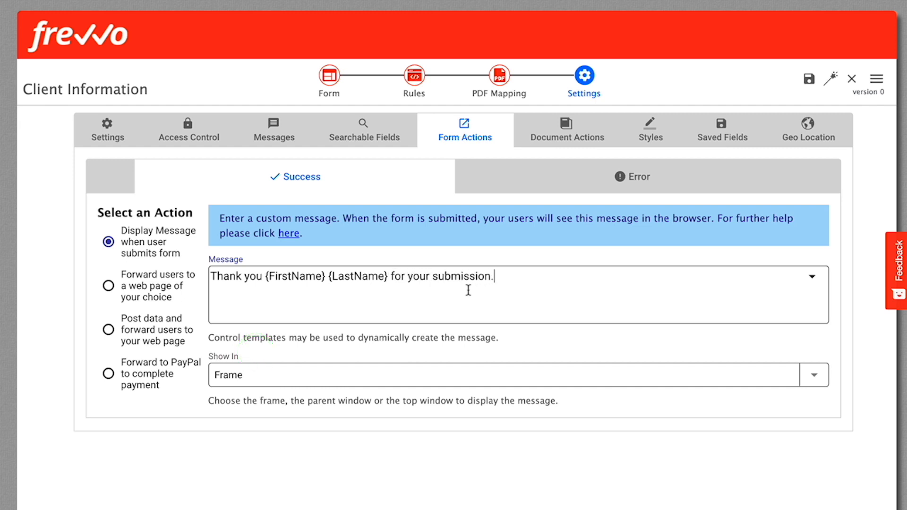
double_click(308, 277)
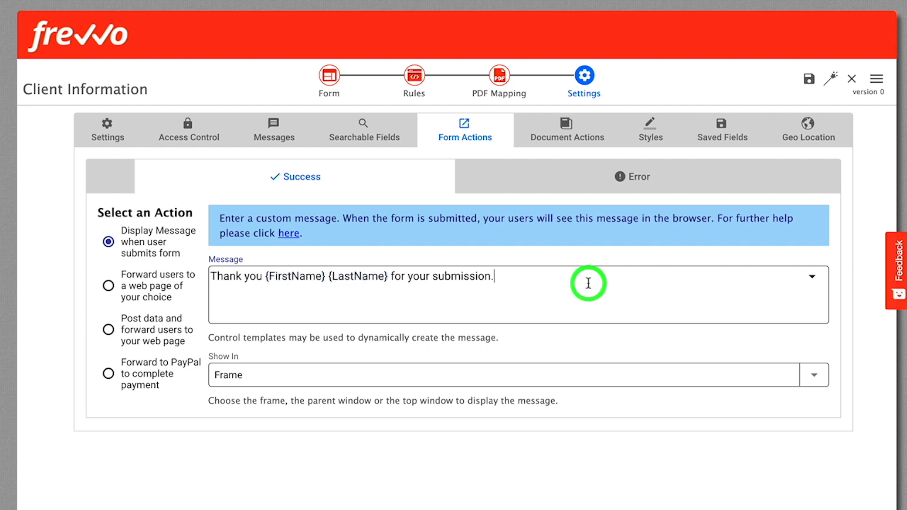
- Test the form in preview and fill Today's Date with Aug 12, 2020
click(329, 75)
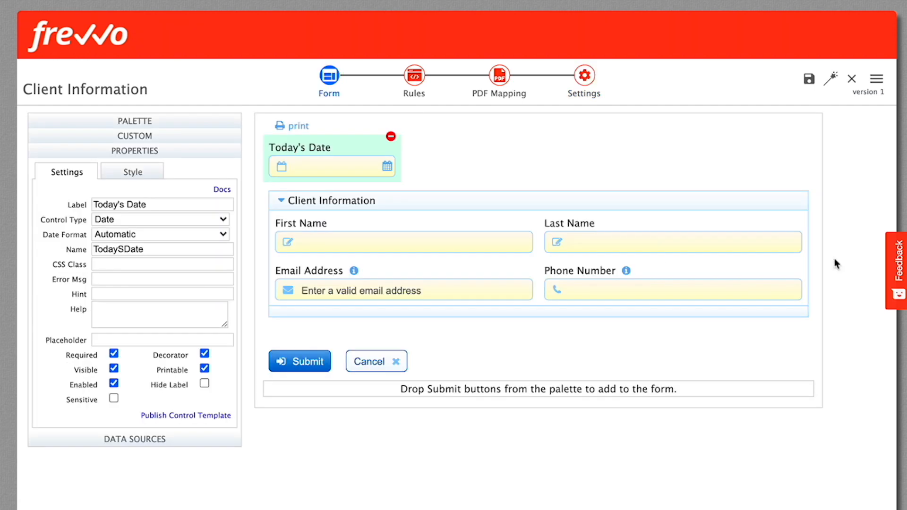
mouse_move(833, 82)
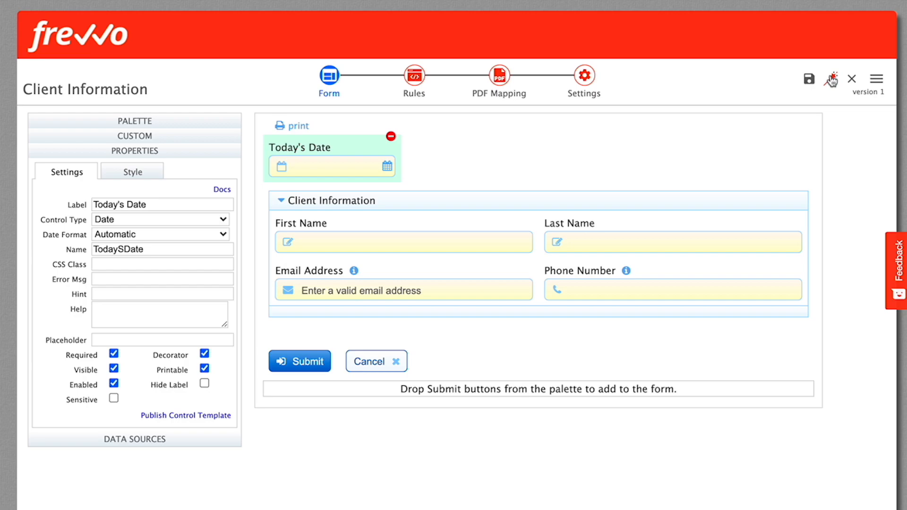
click(830, 79)
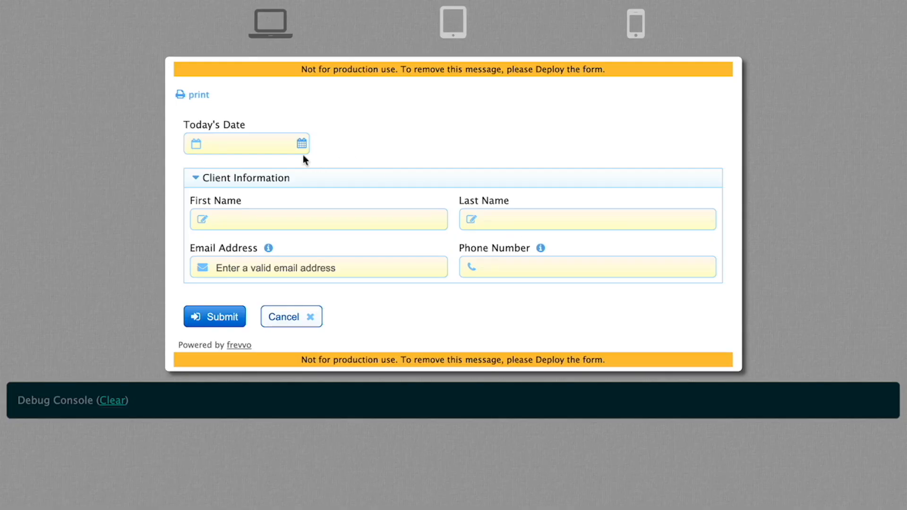
click(301, 144)
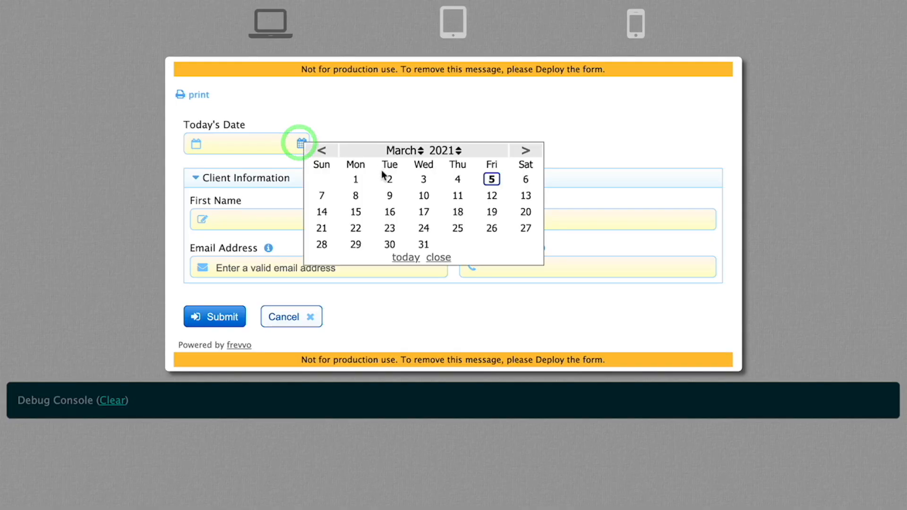
click(389, 179)
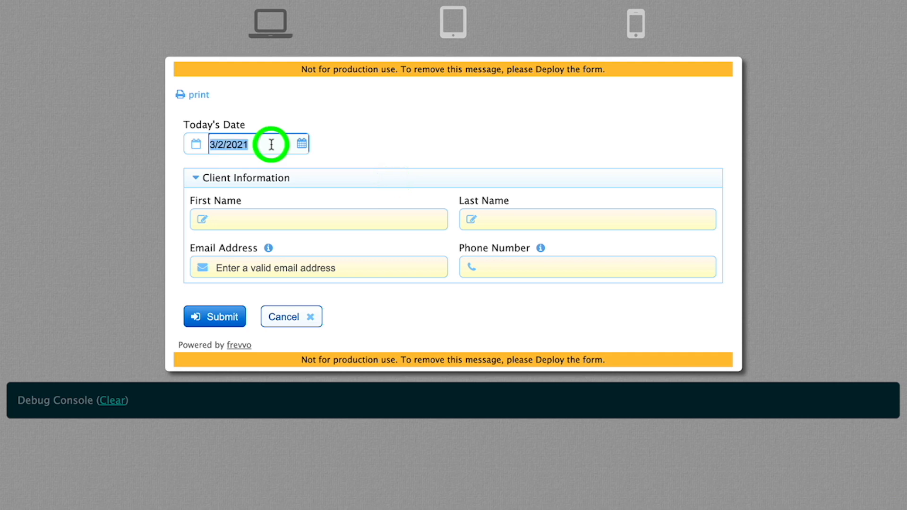
text(Aug 12, 2020)
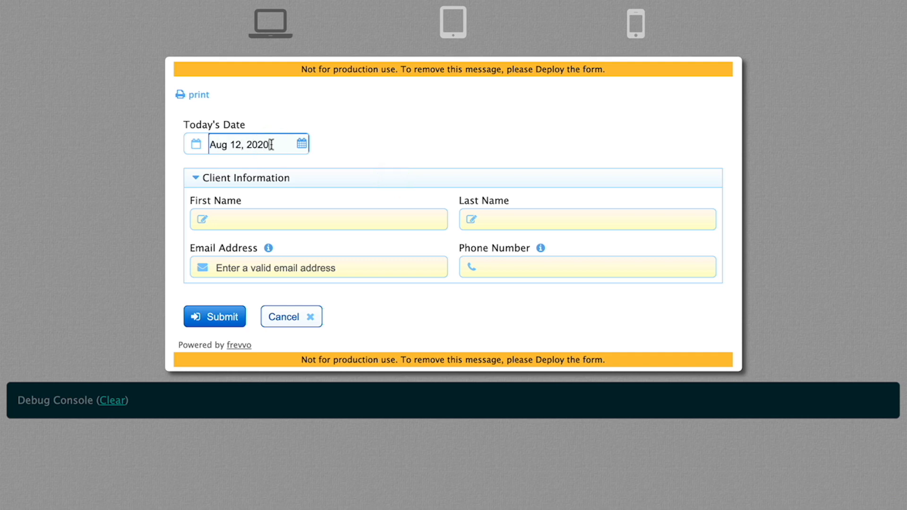
click(282, 218)
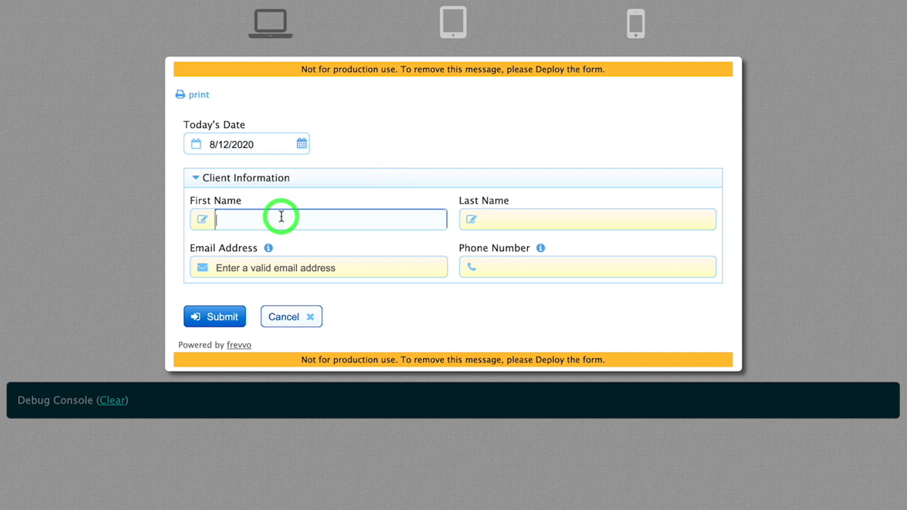
- Enter John Adams's name, correct the email and phone until valid, and submit the test form
text(A)
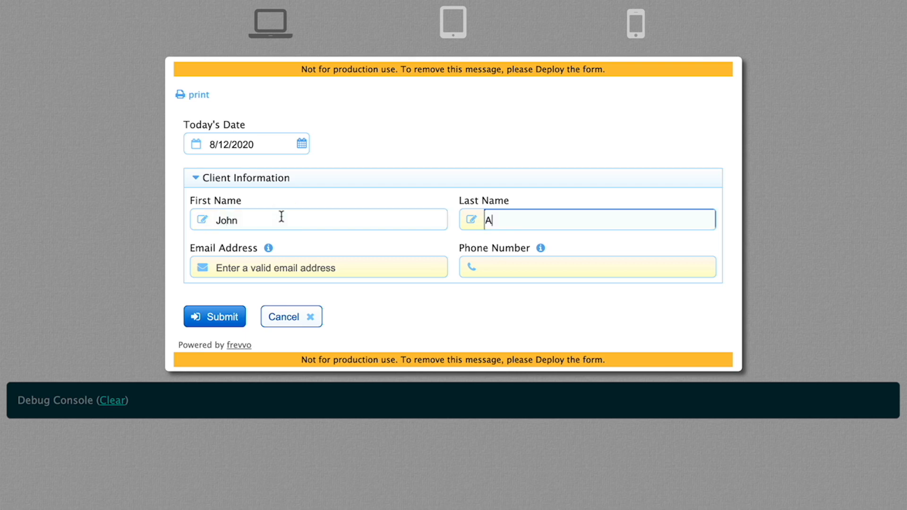
text(dams)
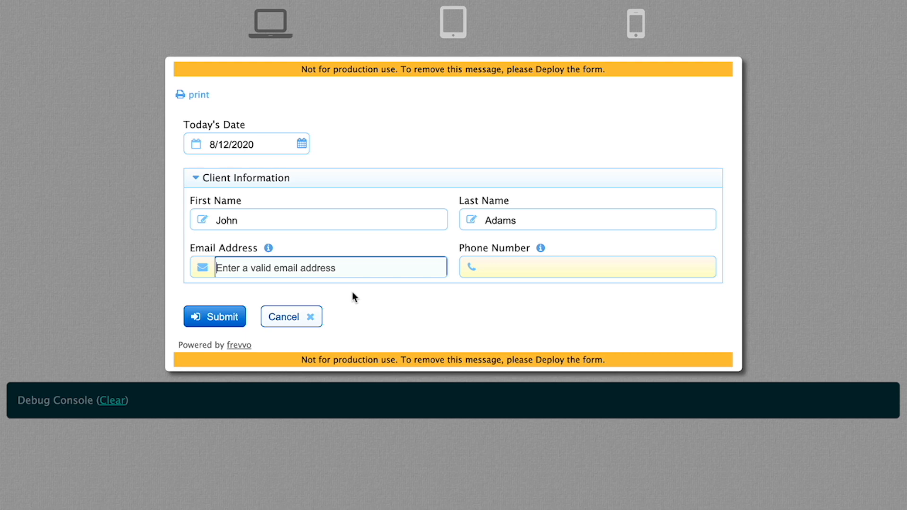
mouse_move(225, 322)
text(john)
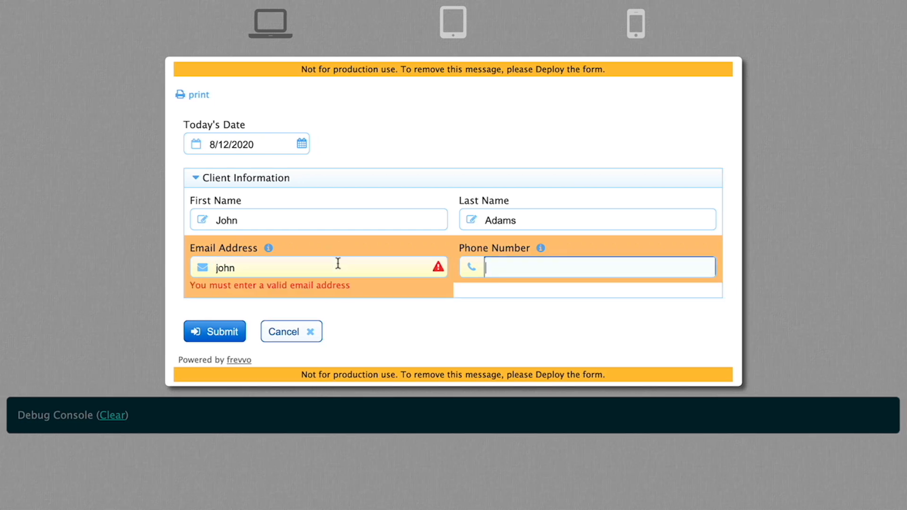
click(332, 267)
text(2)
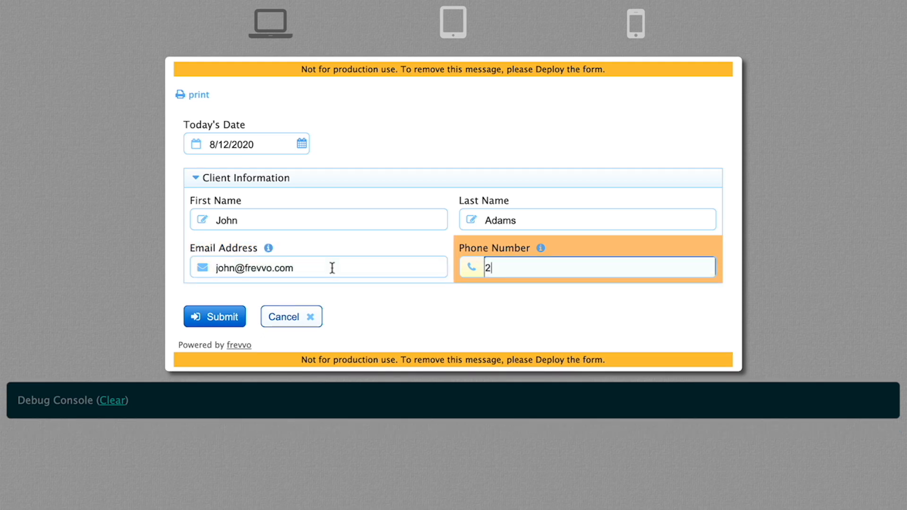
text(03)
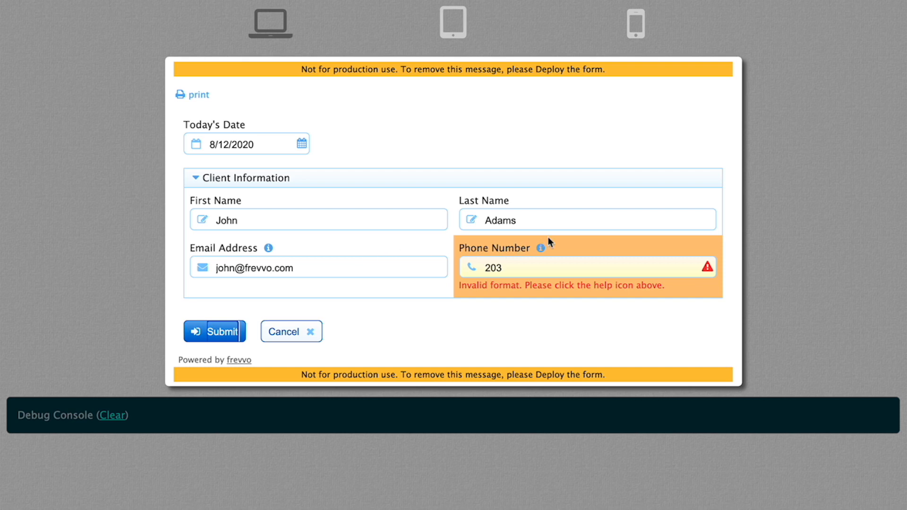
click(540, 248)
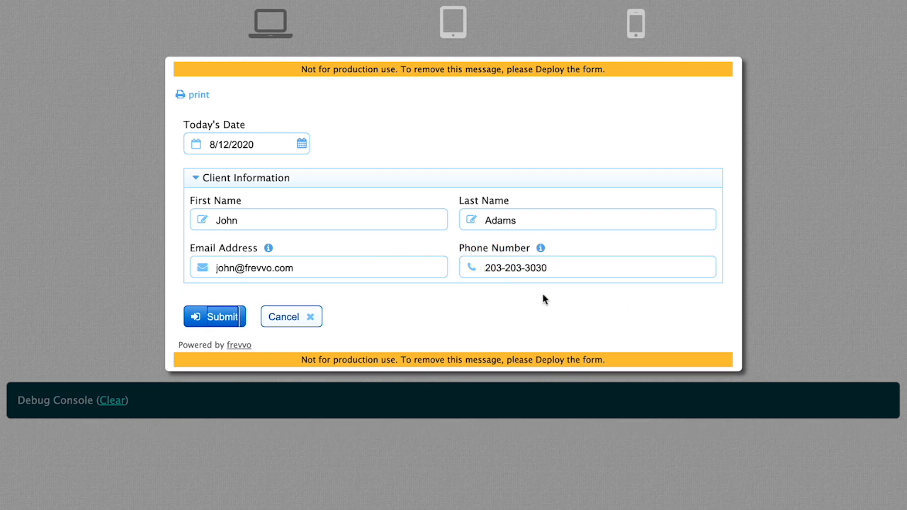
click(213, 317)
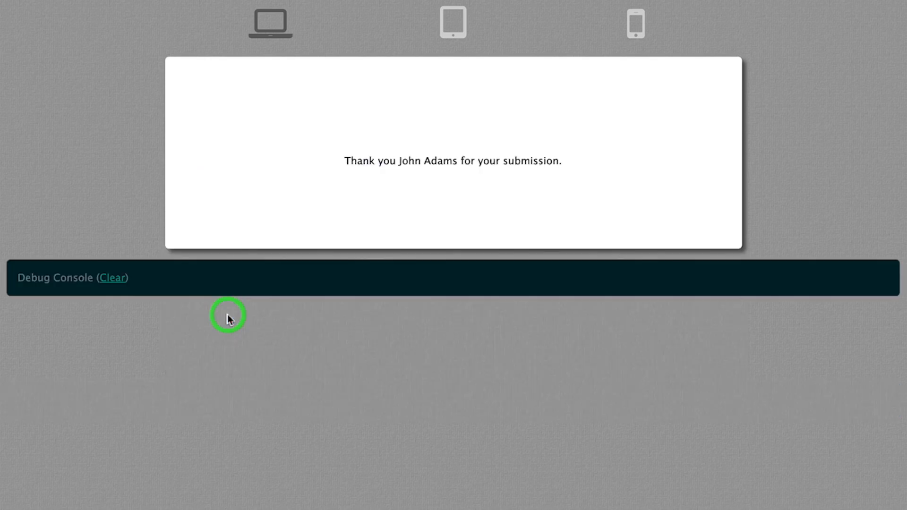
mouse_move(583, 163)
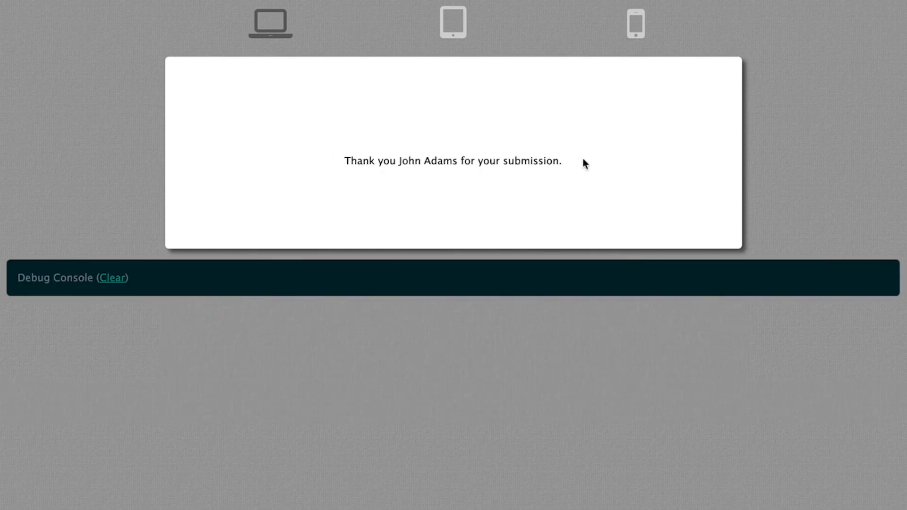
- Leave the preview and bring a Table control into the Client Information section
click(638, 22)
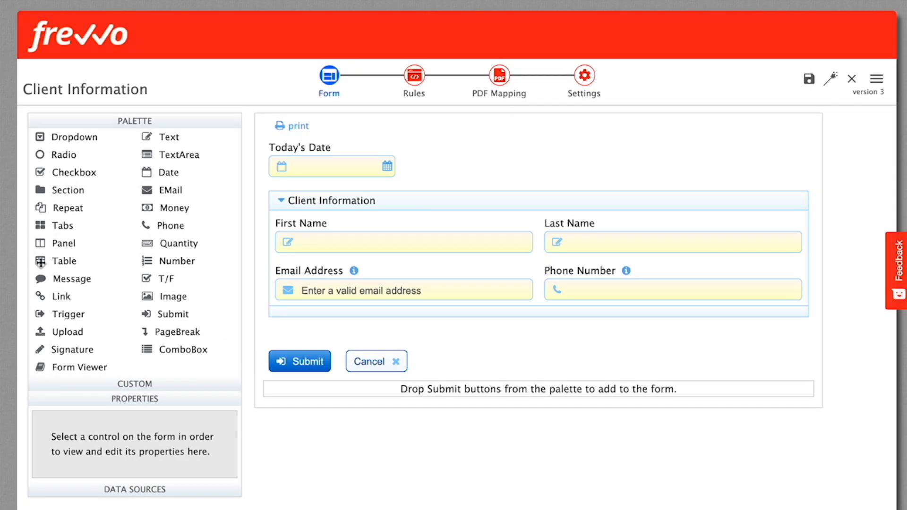
drag(65, 261, 466, 313)
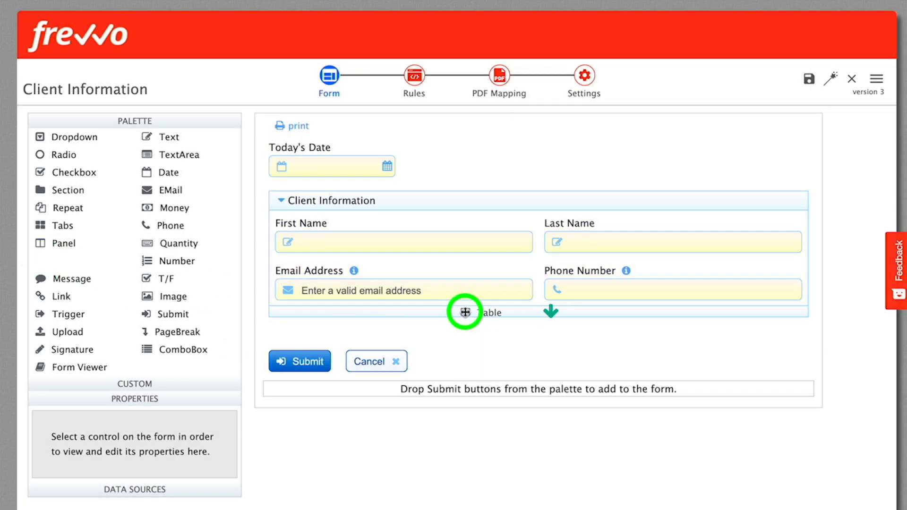